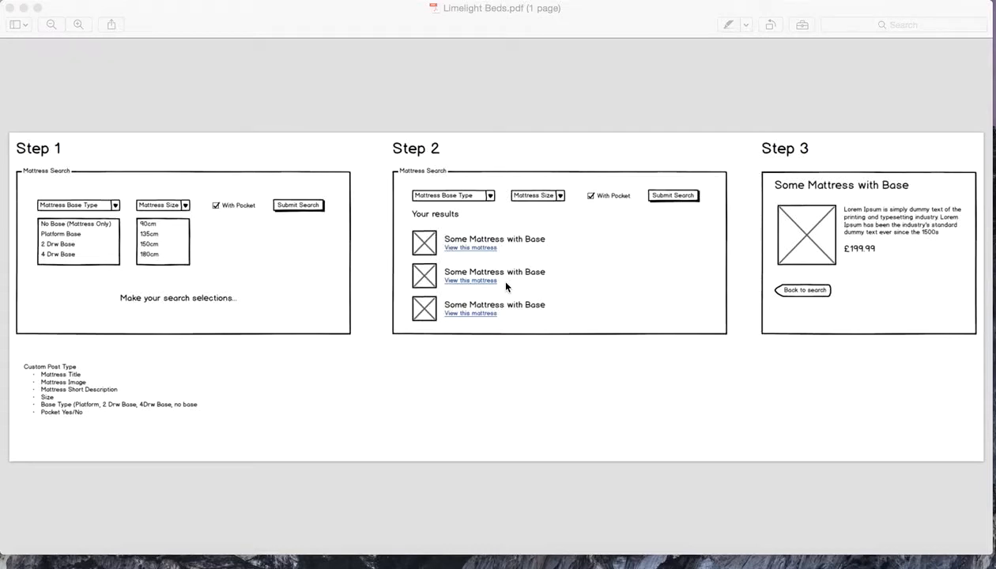
mouse_move(271, 289)
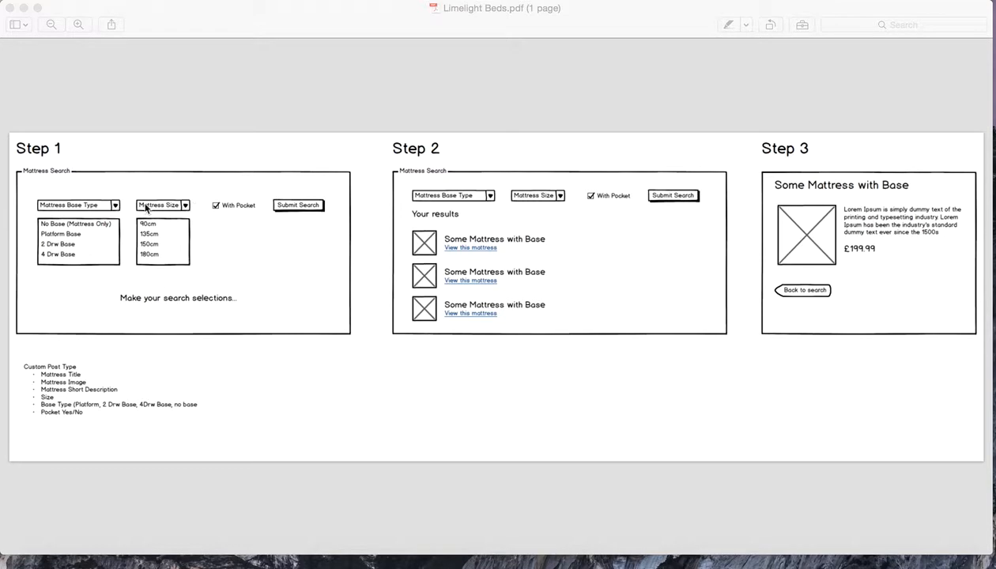
mouse_move(254, 287)
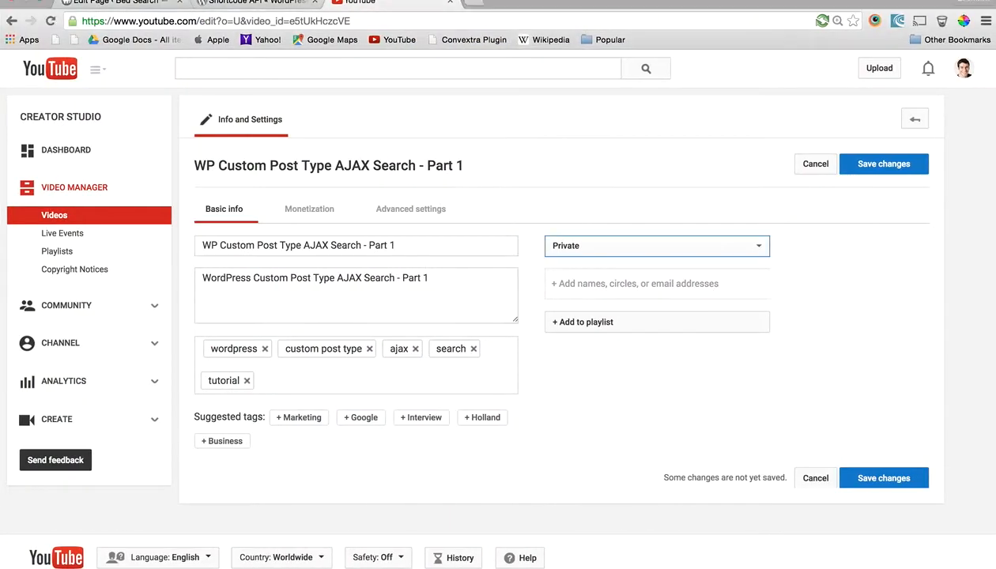
- Leave the unsaved video settings page and view the Codex Shortcode API ob_start example
left_click(252, 3)
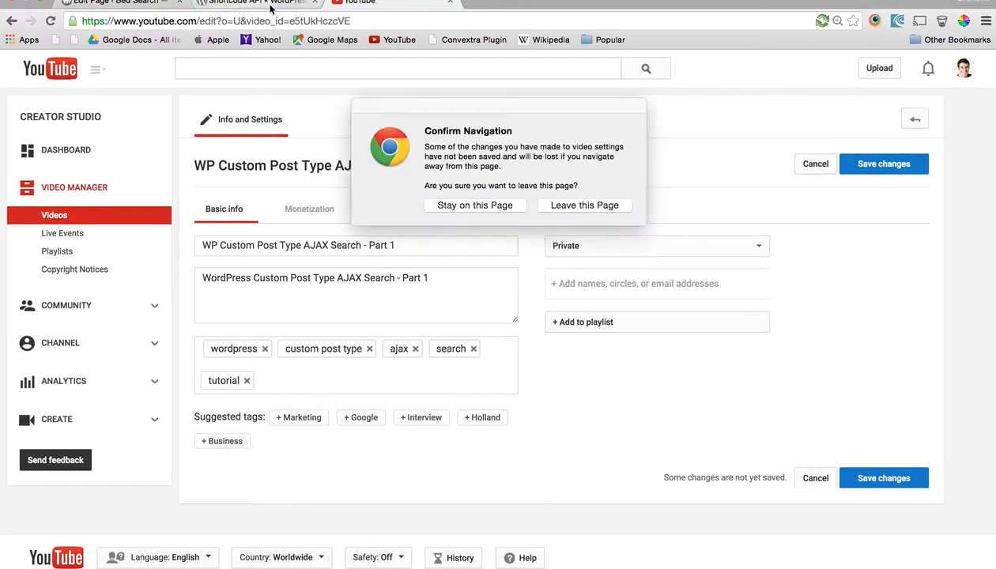
left_click(583, 205)
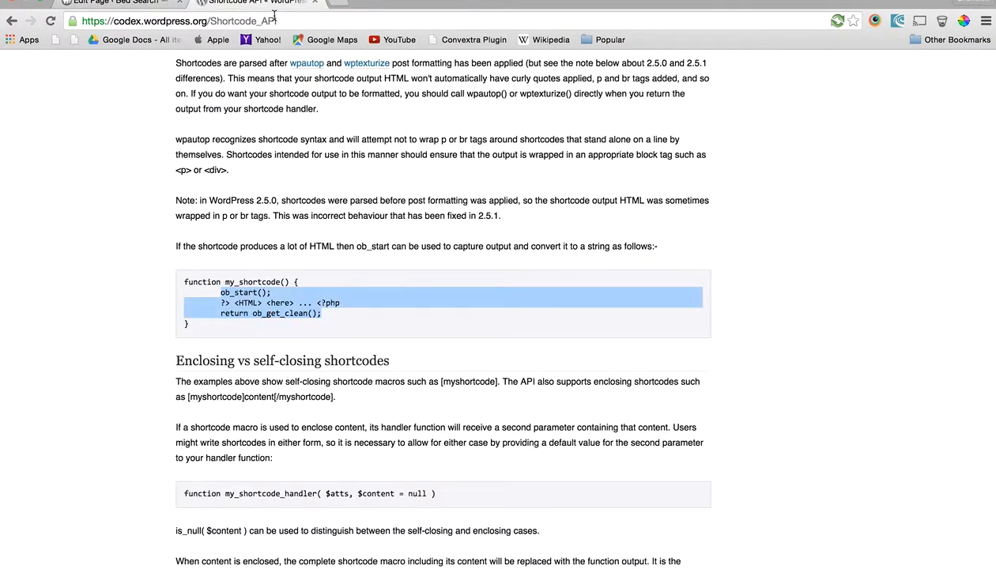
left_click(164, 193)
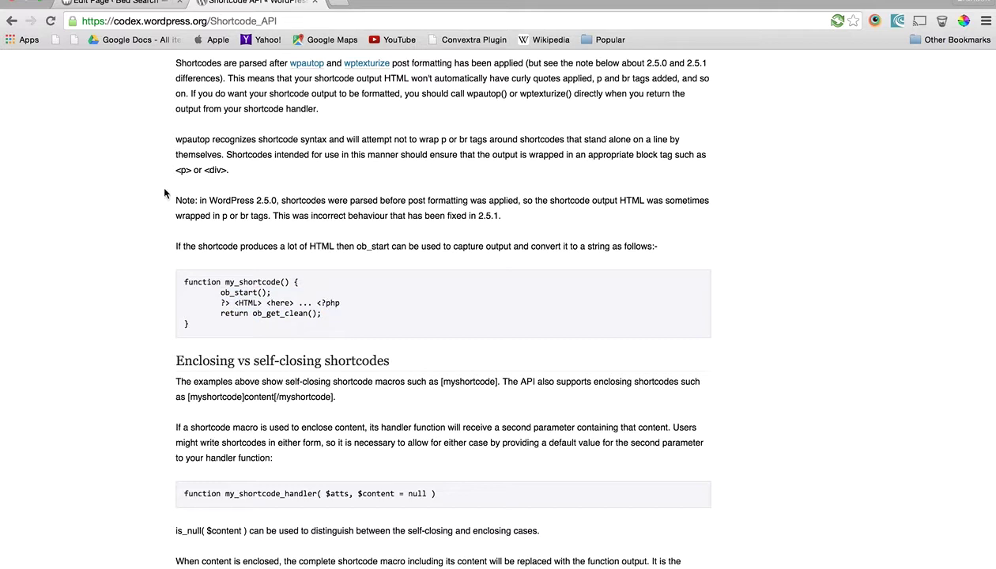
mouse_move(264, 327)
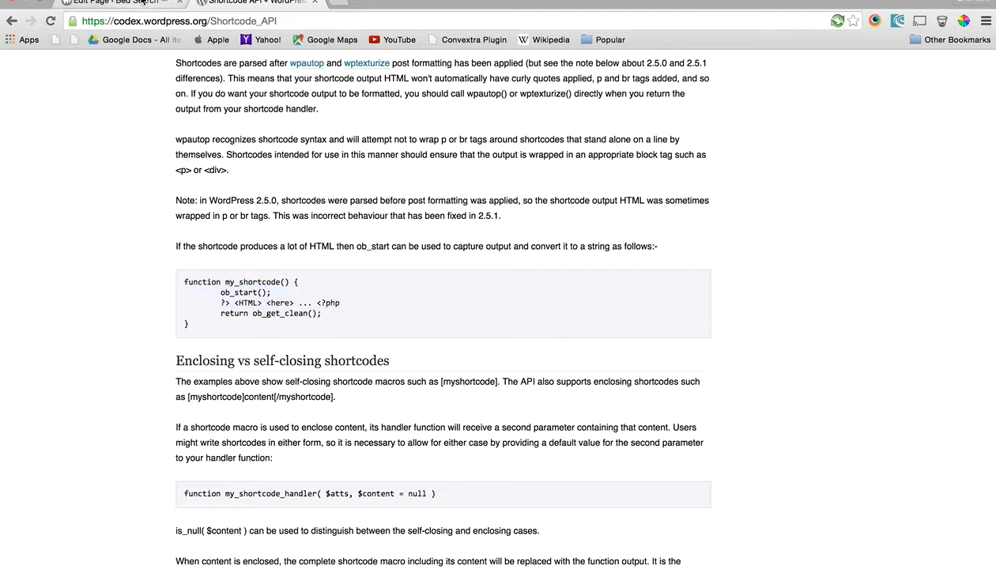
- Return to the Search page editor and highlight its [bed_search] shortcode content
left_click(119, 4)
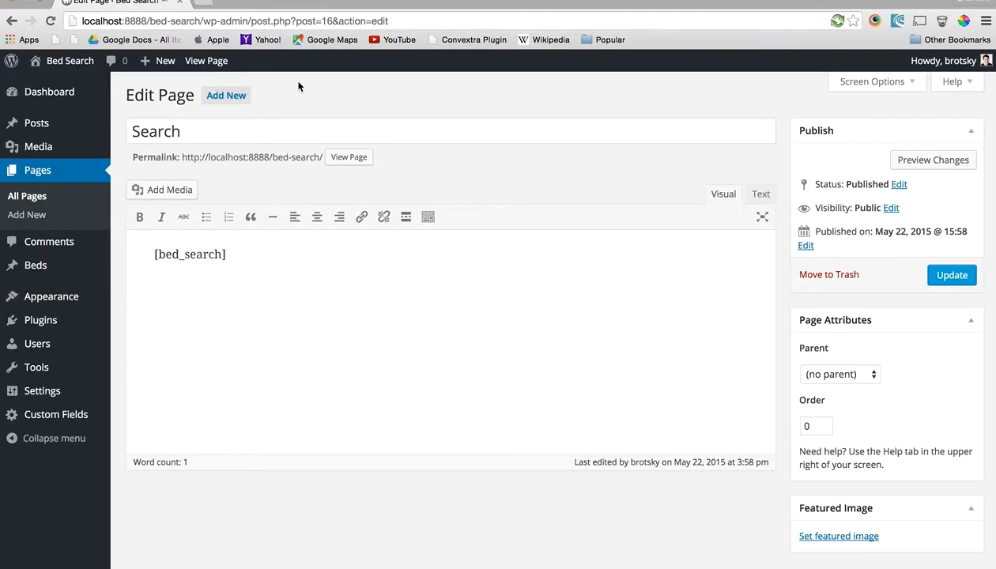
left_click(382, 252)
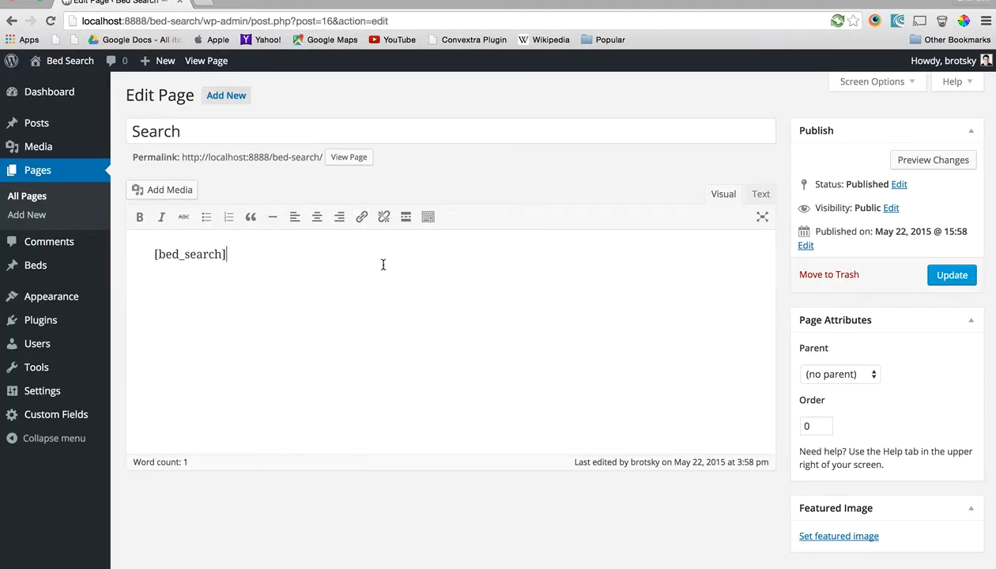
double_click(189, 252)
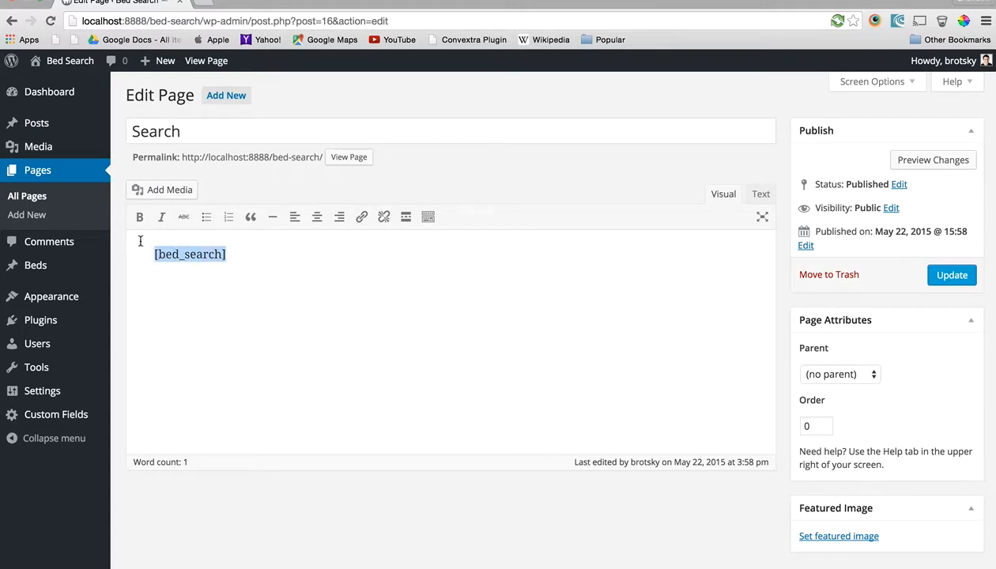
left_click(283, 307)
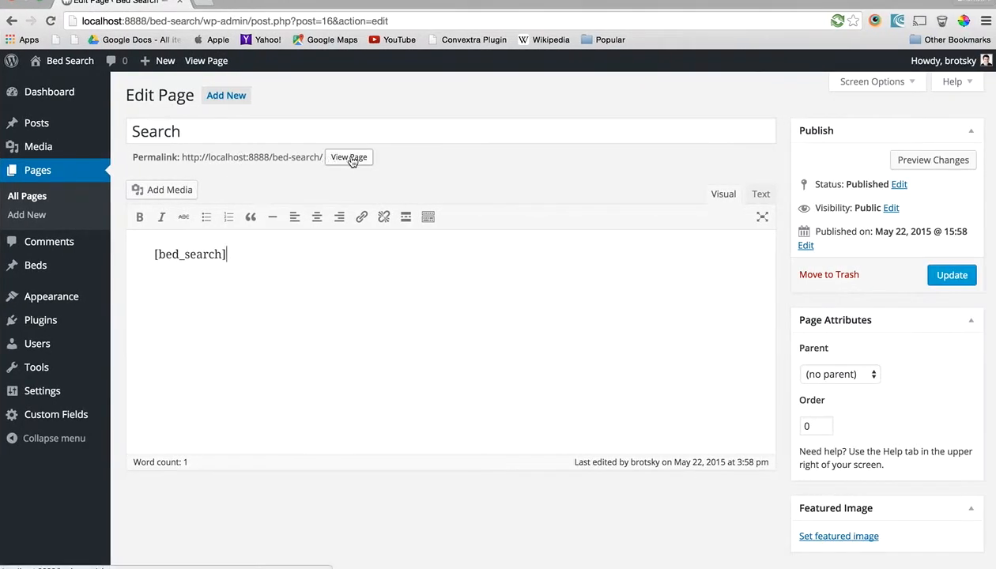
- View the published Search page and highlight the rendered 'Bed Search' text
left_click(347, 158)
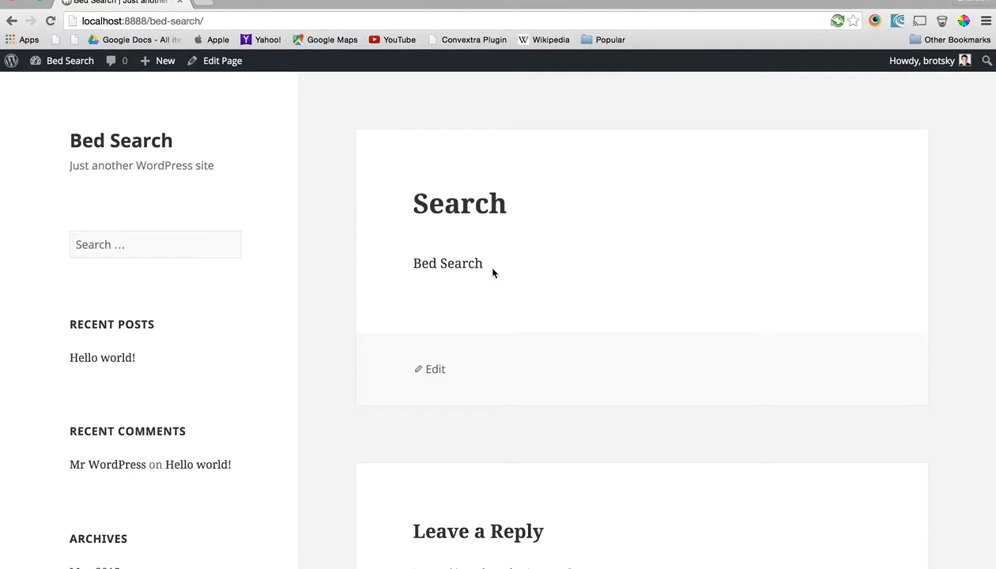
mouse_move(480, 234)
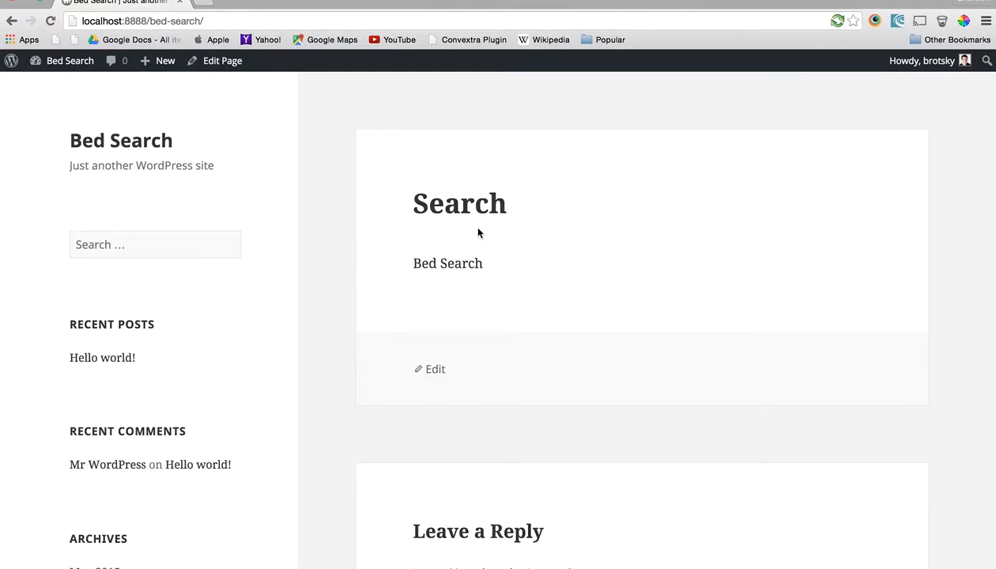
double_click(447, 262)
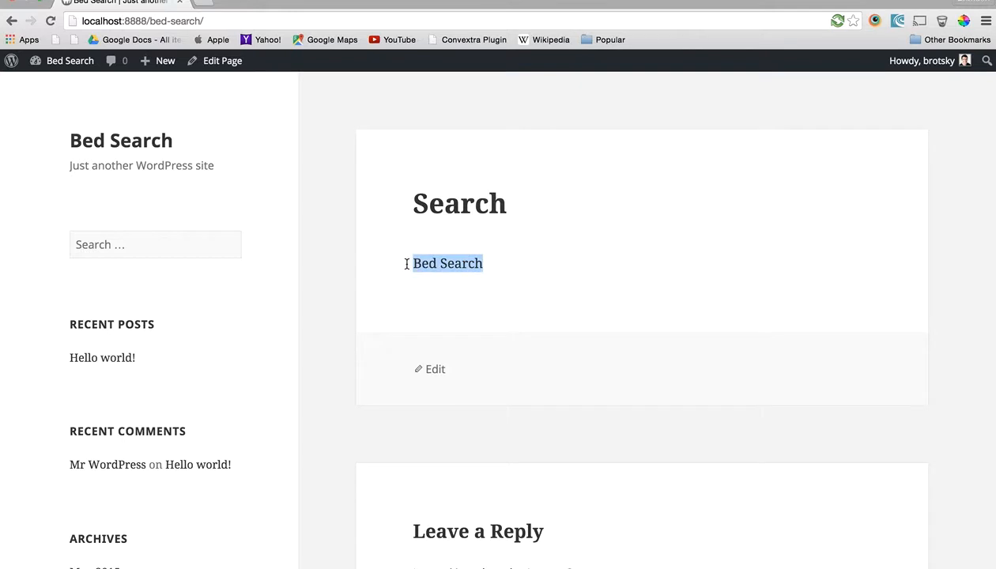
mouse_move(468, 327)
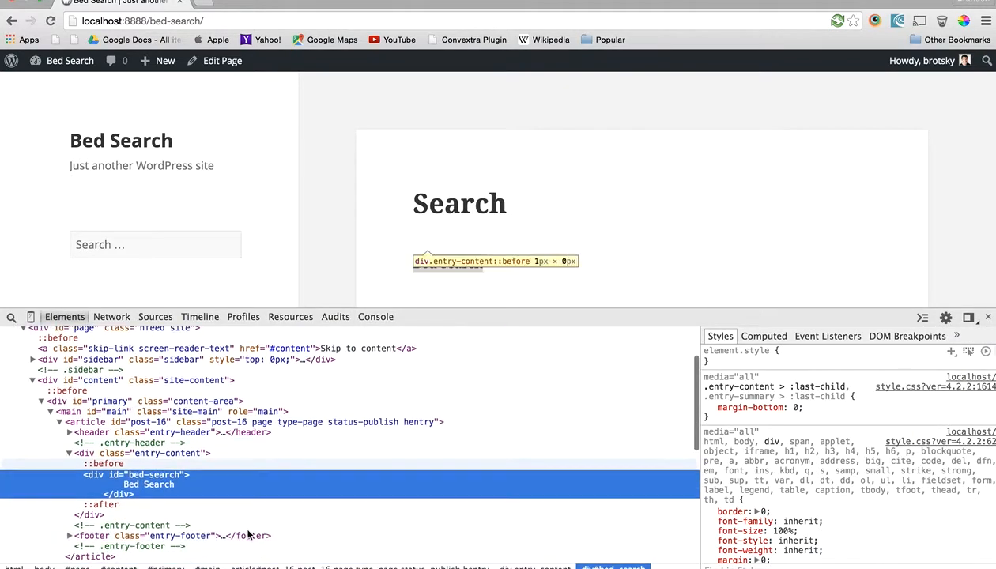
mouse_move(135, 474)
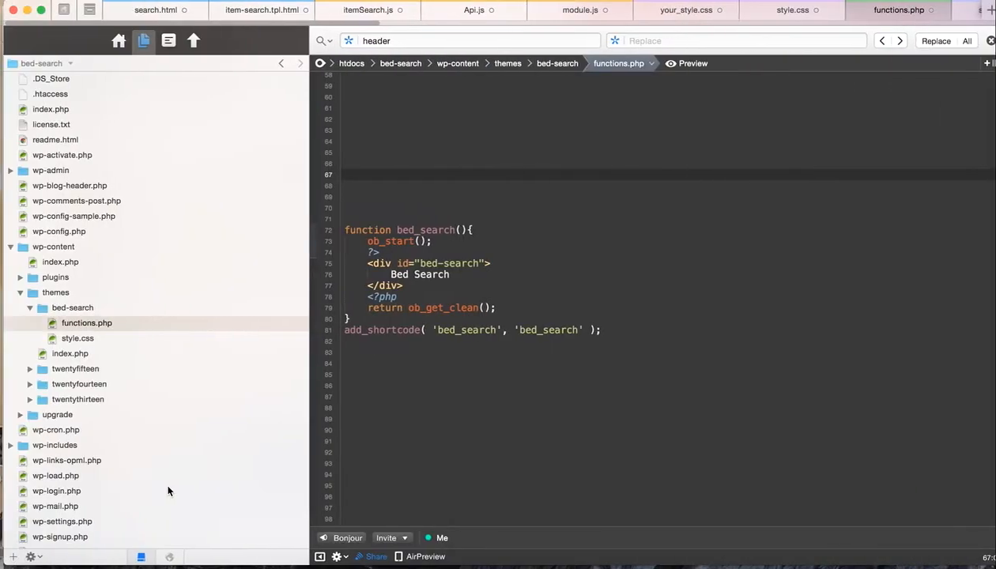
- Wrap the bed_search output in a <form> and start a <select> element inside it
left_click(399, 297)
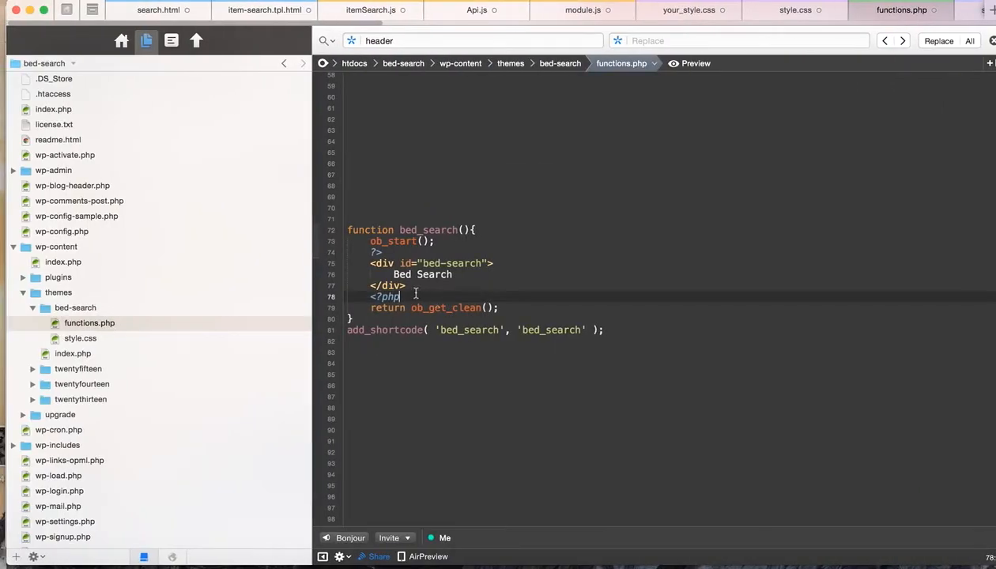
left_click(453, 274)
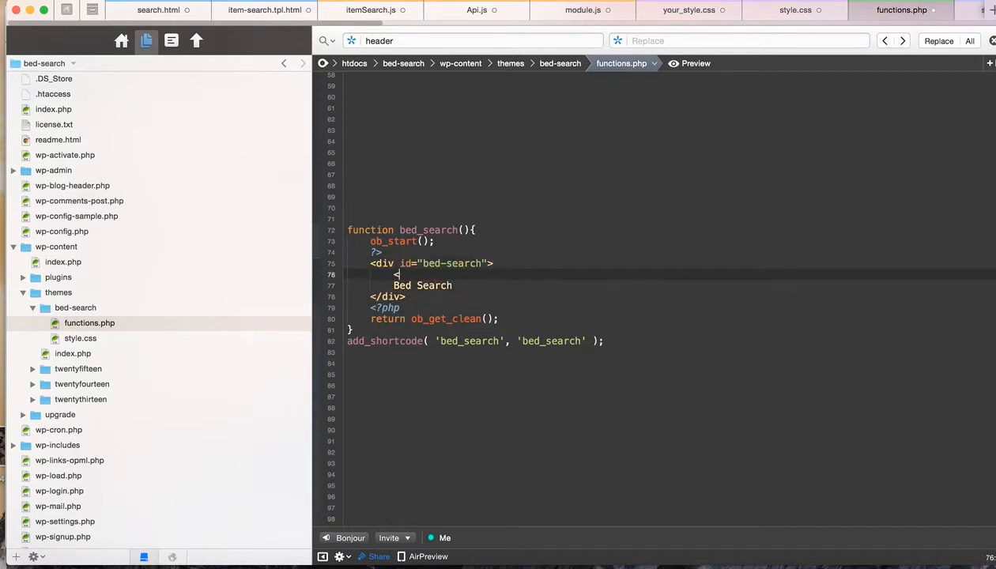
type("<form>")
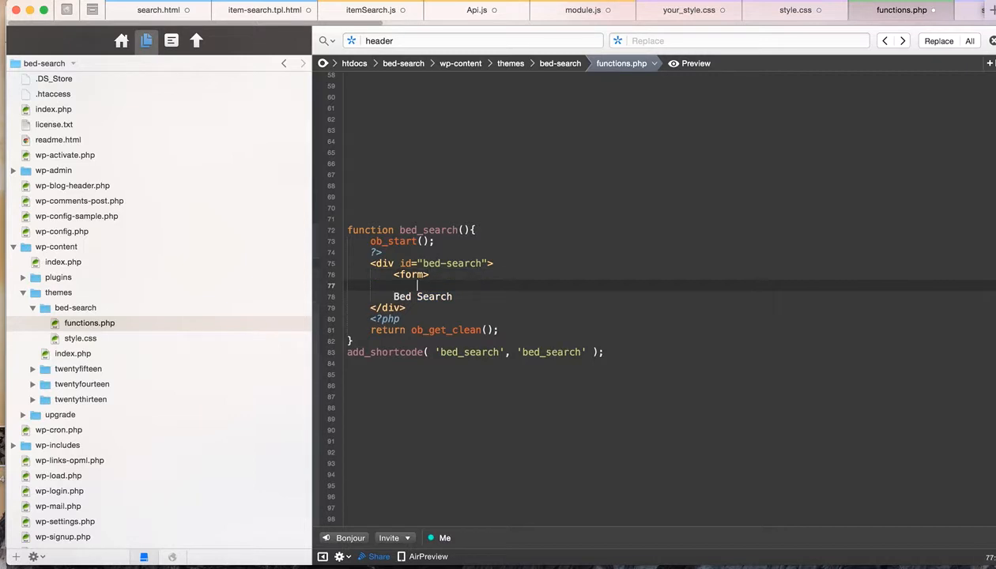
type("</form>")
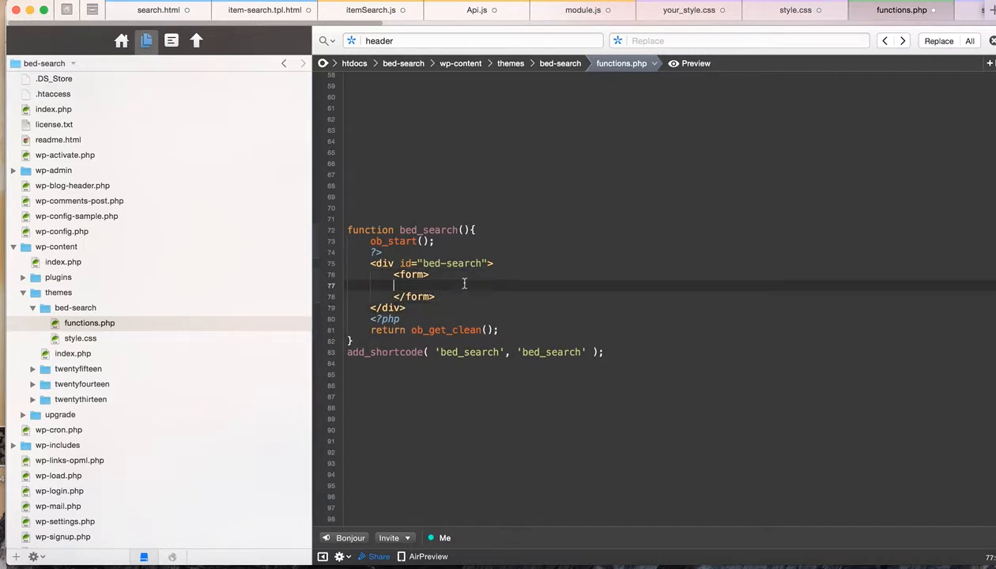
type("<")
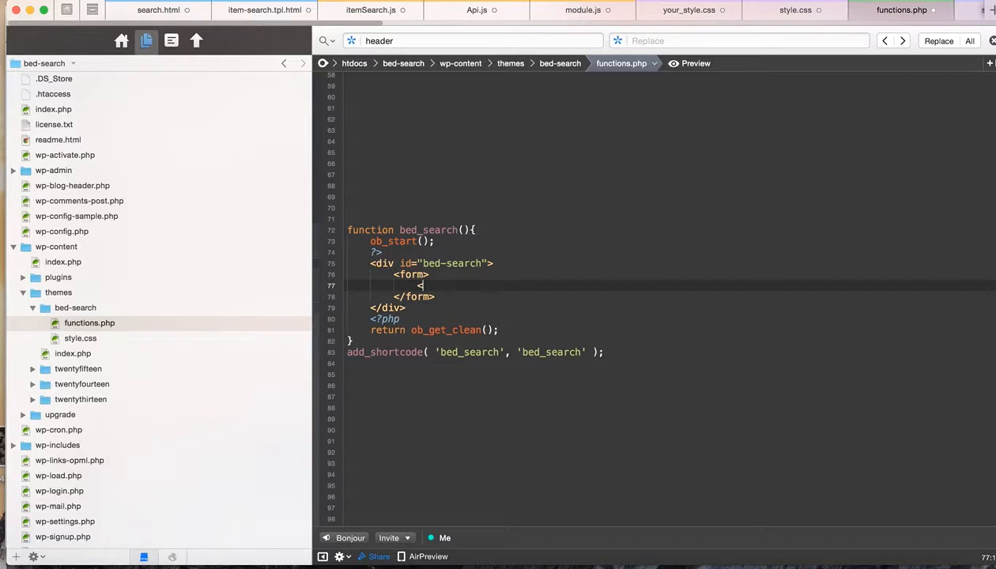
type("input")
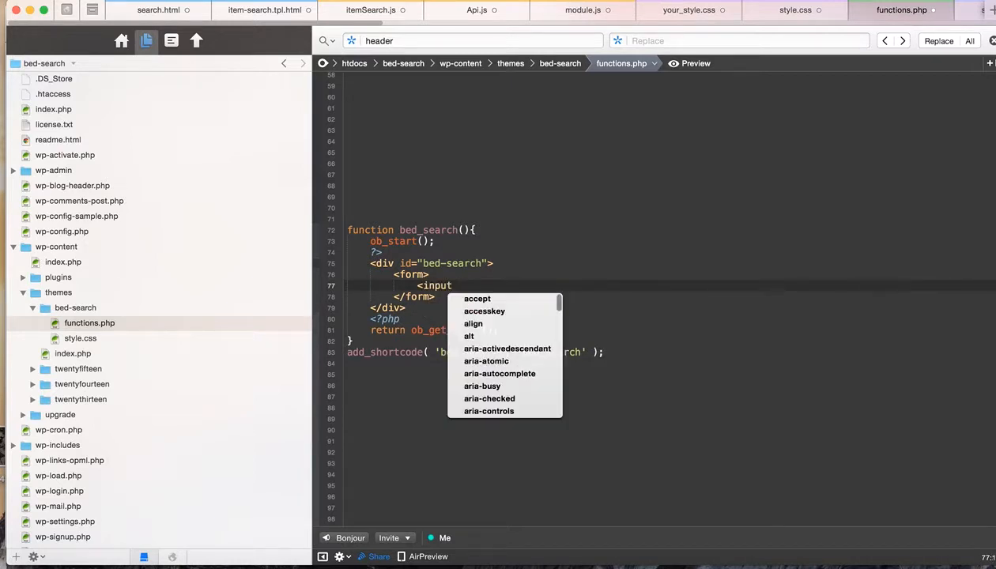
type("sle")
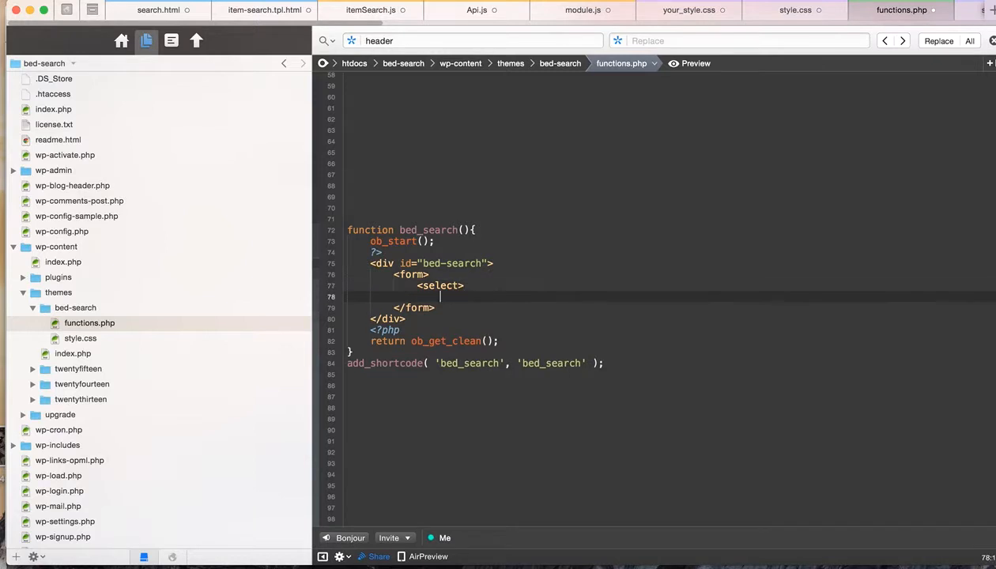
key("Return")
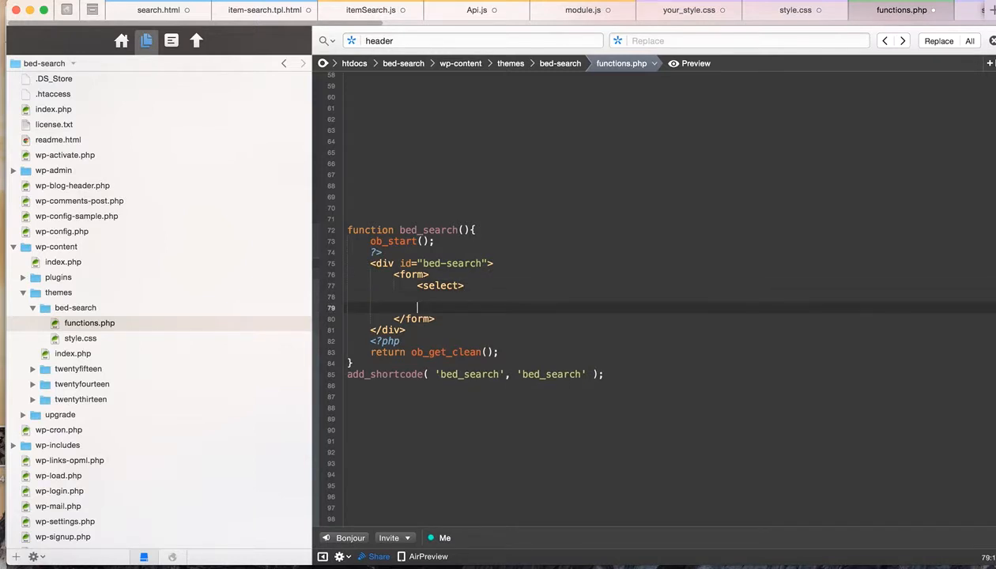
- Add placeholder <option>1</option> and <option>2</option> entries to the select
type("<")
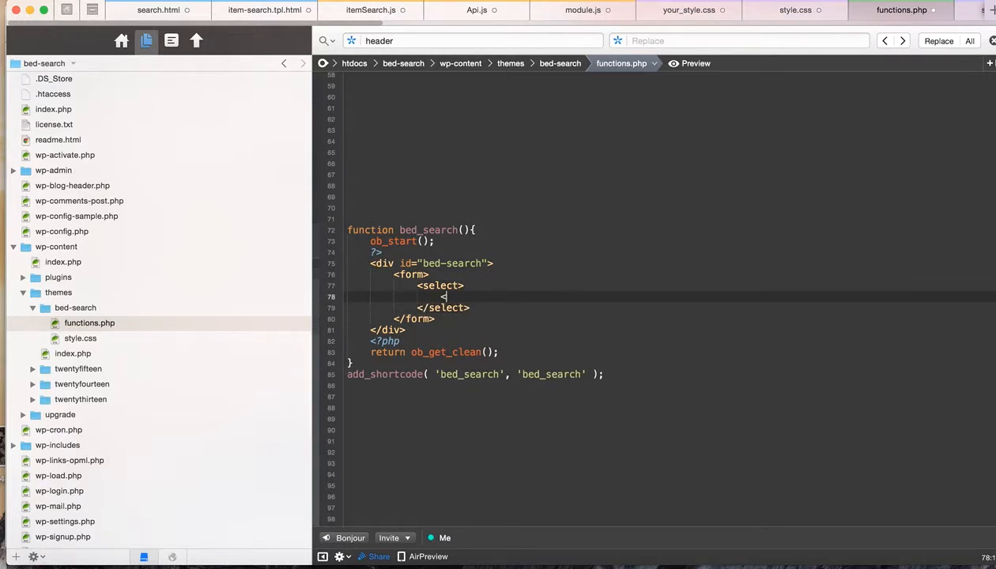
type("option>")
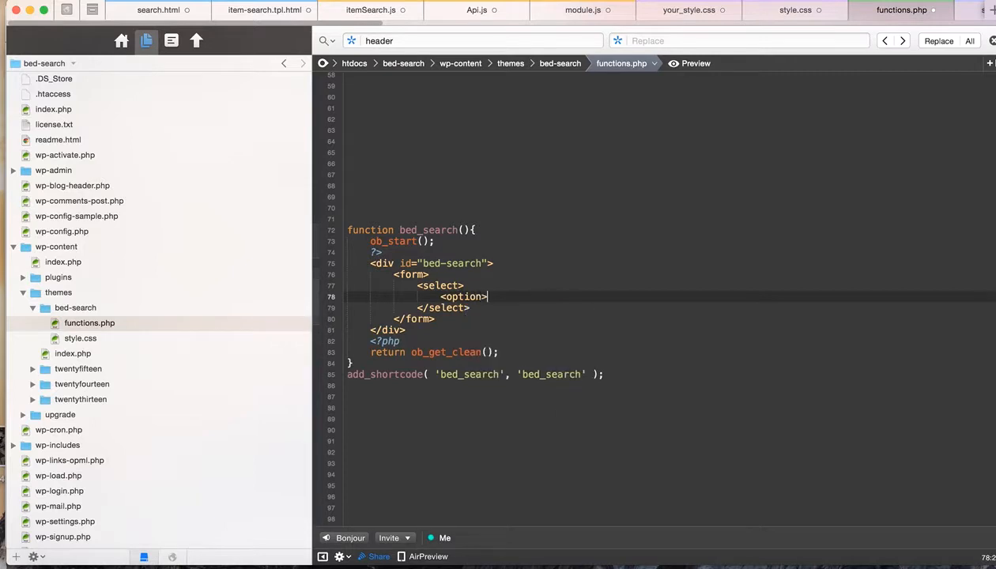
type("</option>")
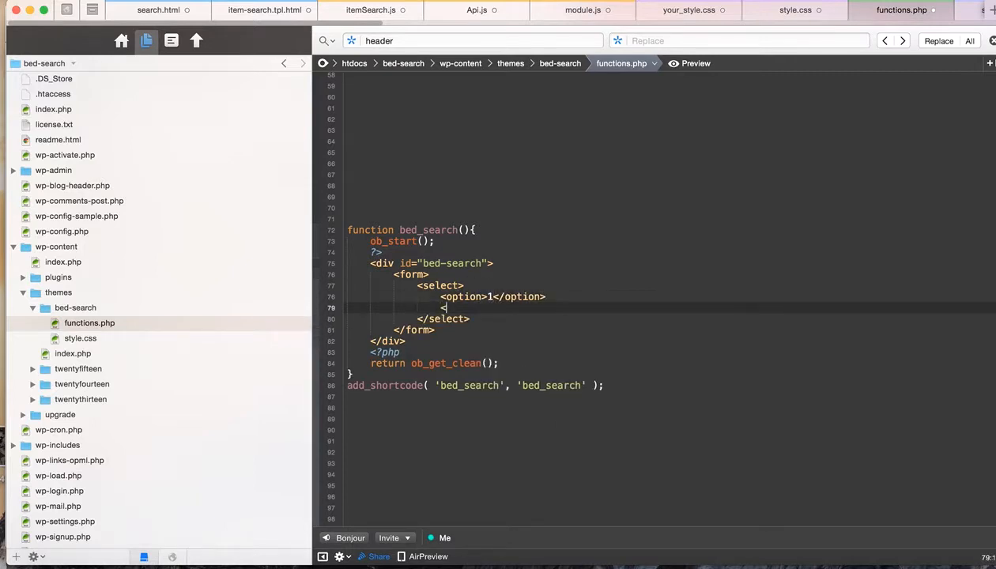
type("option")
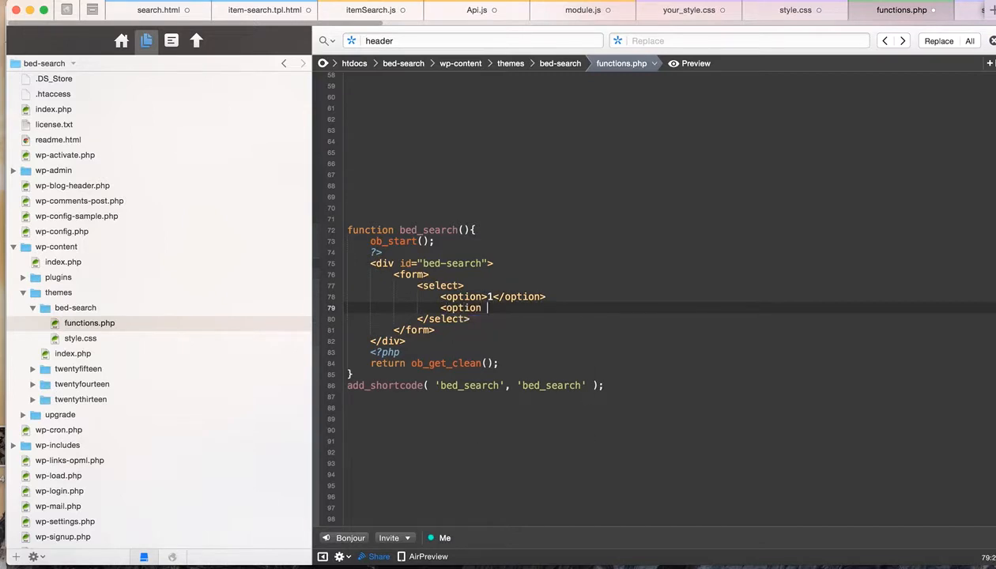
type("></option>")
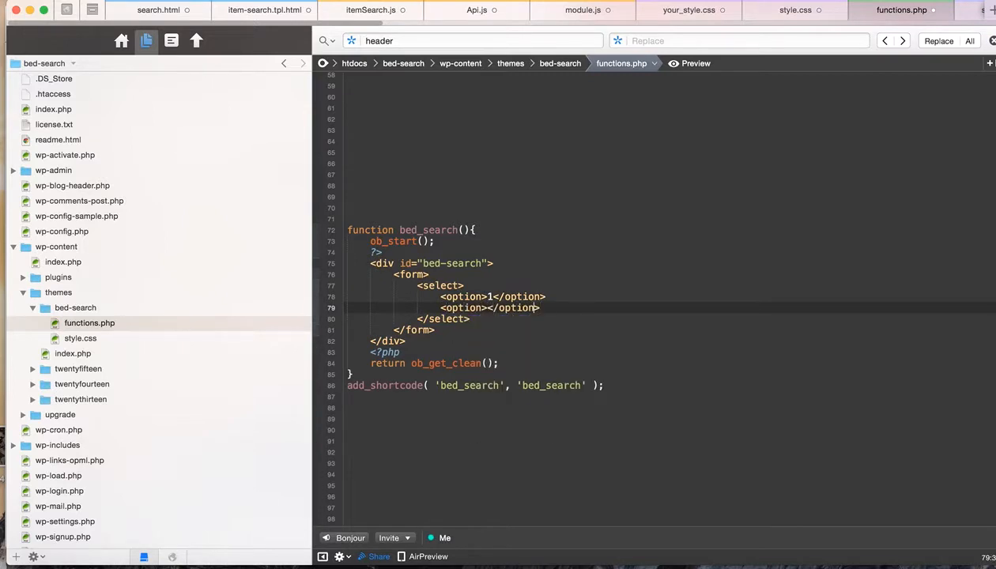
type("2")
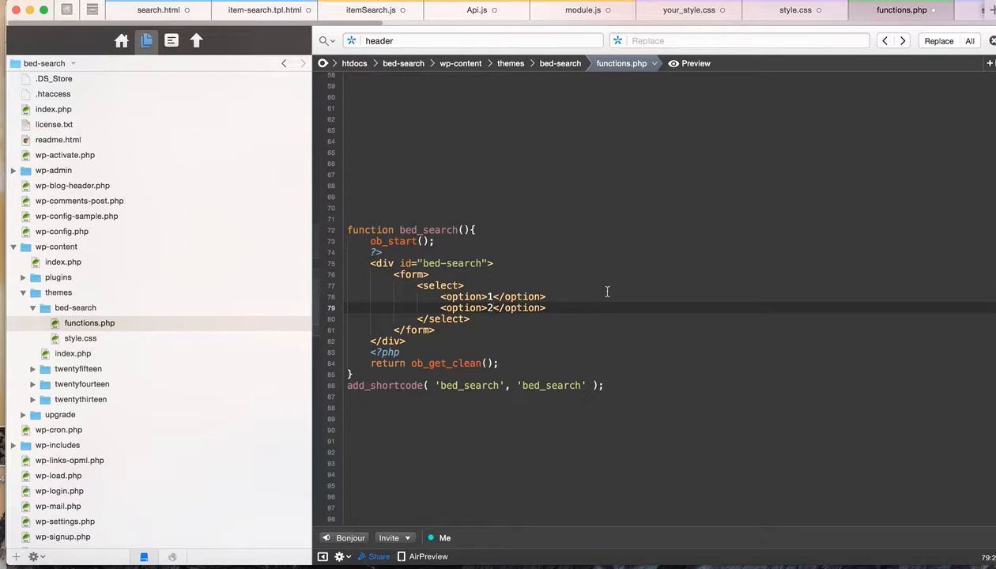
mouse_move(613, 326)
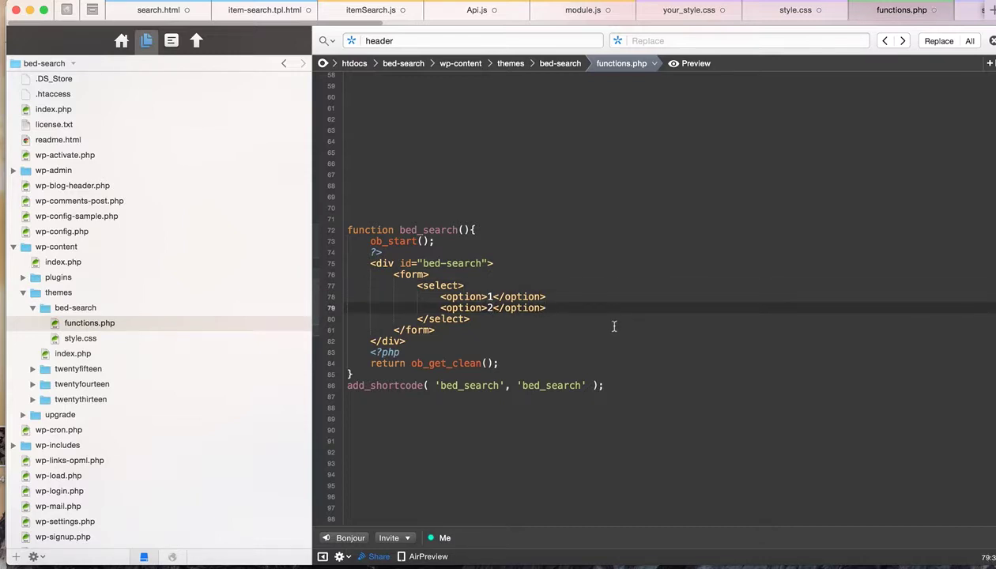
- Add a <button type="submit">Search</button> after the dropdown
left_click(471, 319)
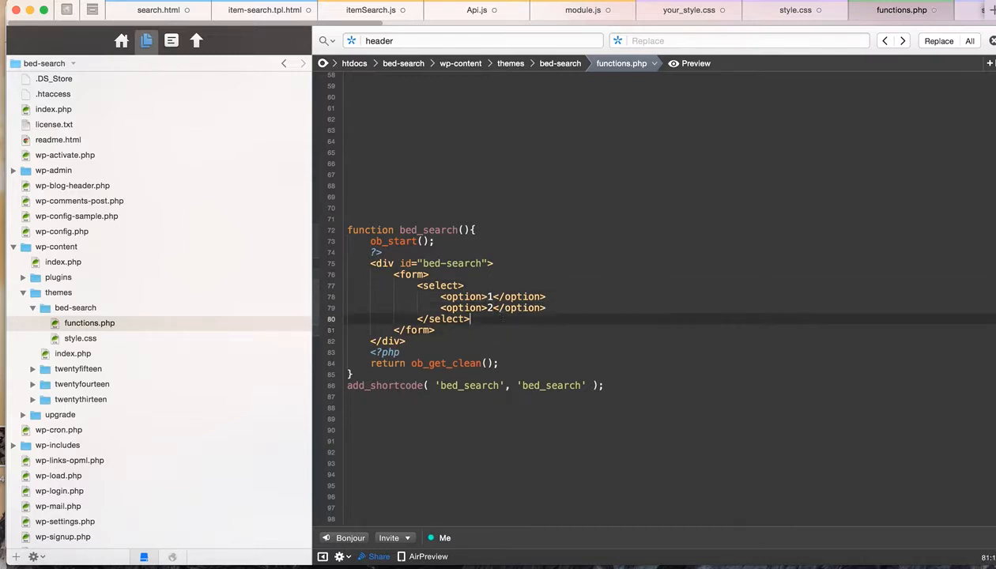
type("<button type=\"submit\"></button>")
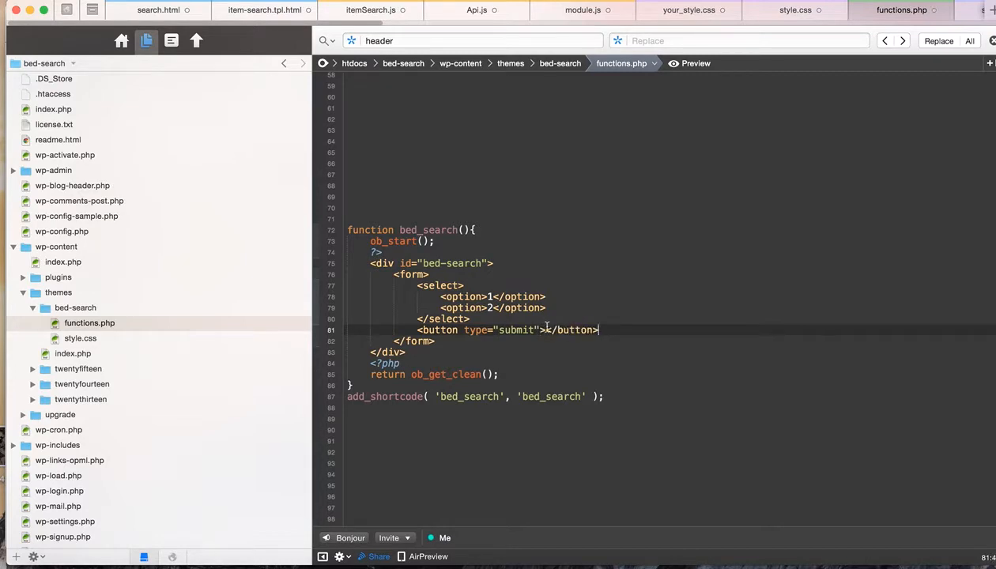
type("Search")
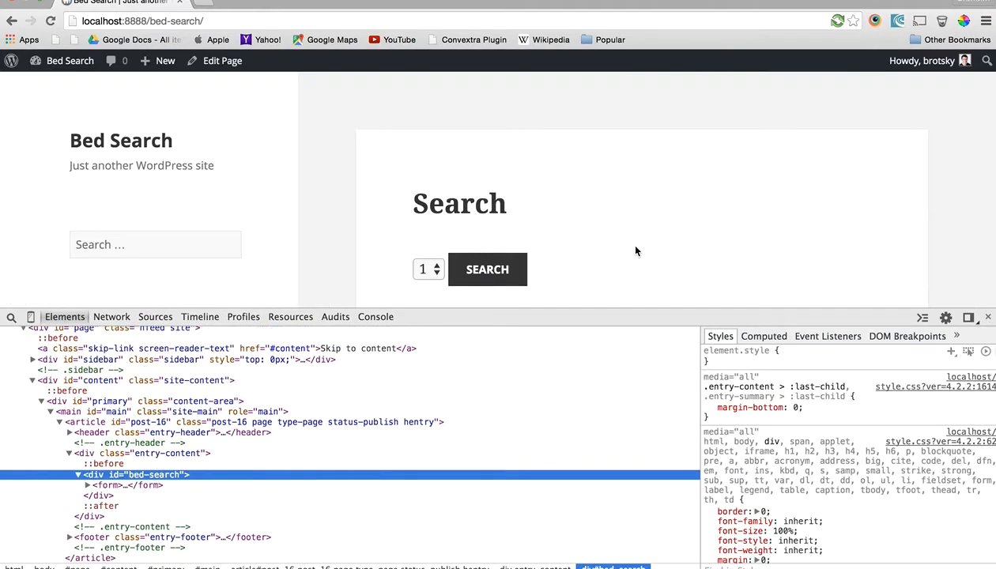
- Reload the Bed Search page to see the form, then go to the admin Dashboard
left_click(424, 269)
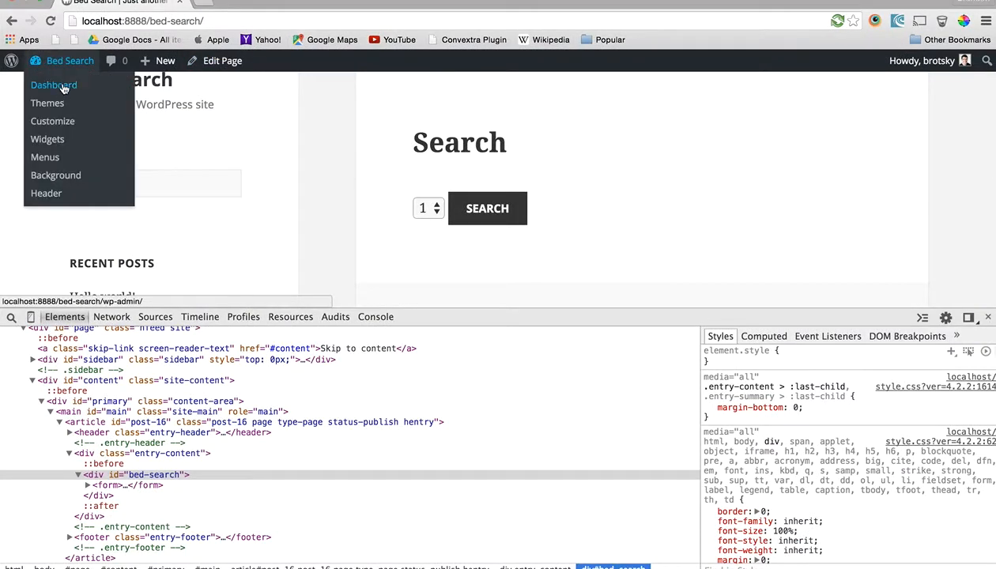
left_click(53, 85)
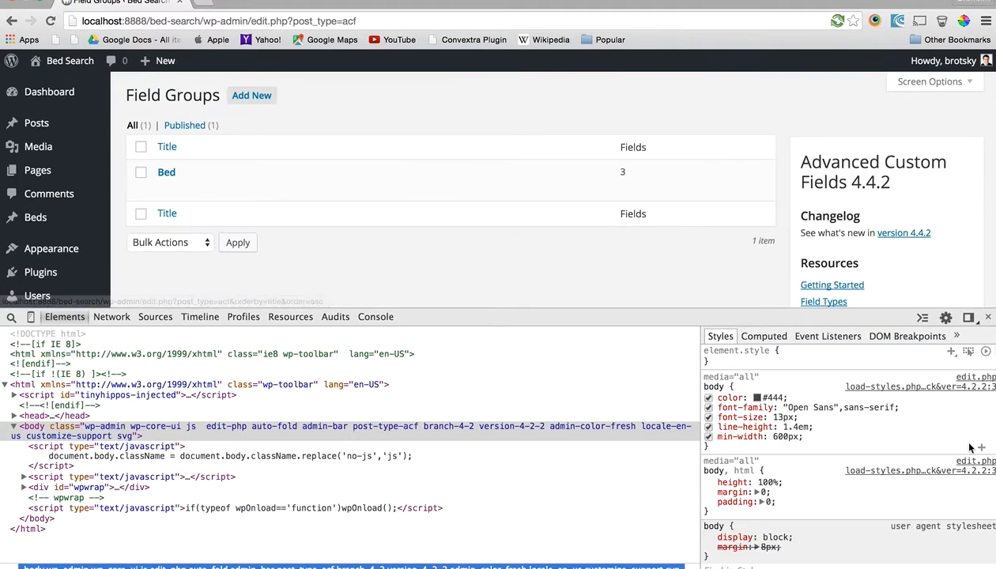
- Hide DevTools, open the Bed field group and inspect its Type field settings
left_click(986, 316)
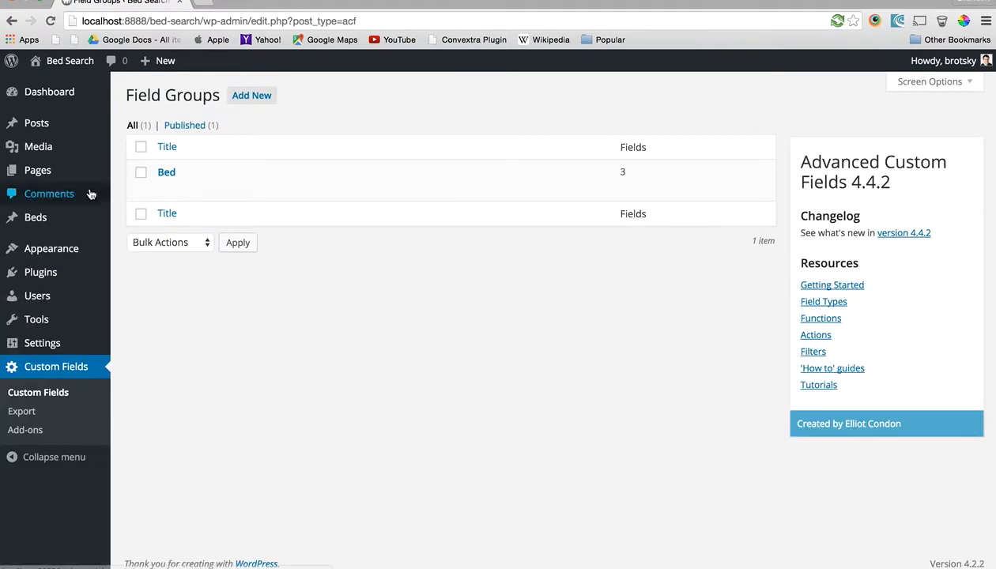
left_click(166, 170)
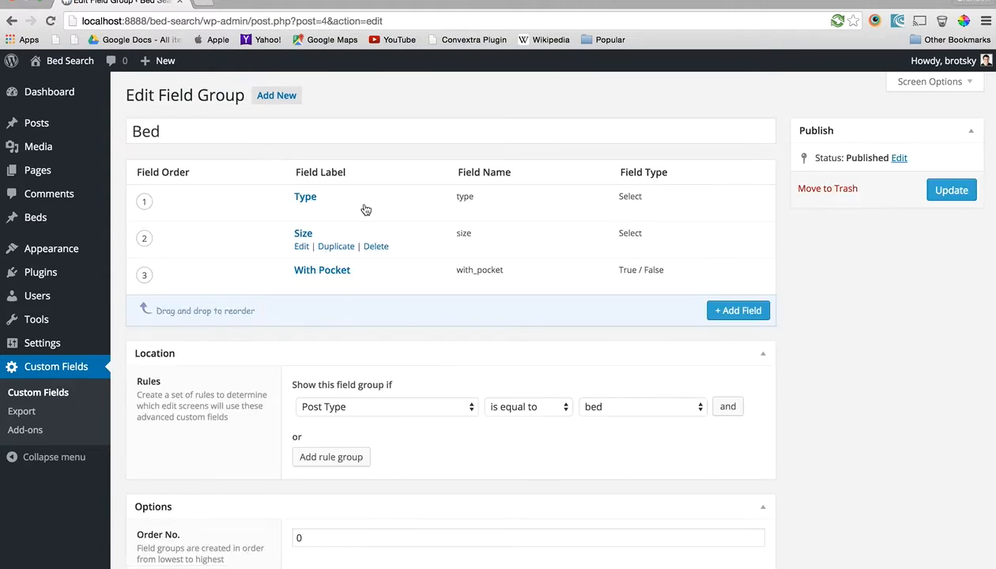
mouse_move(492, 291)
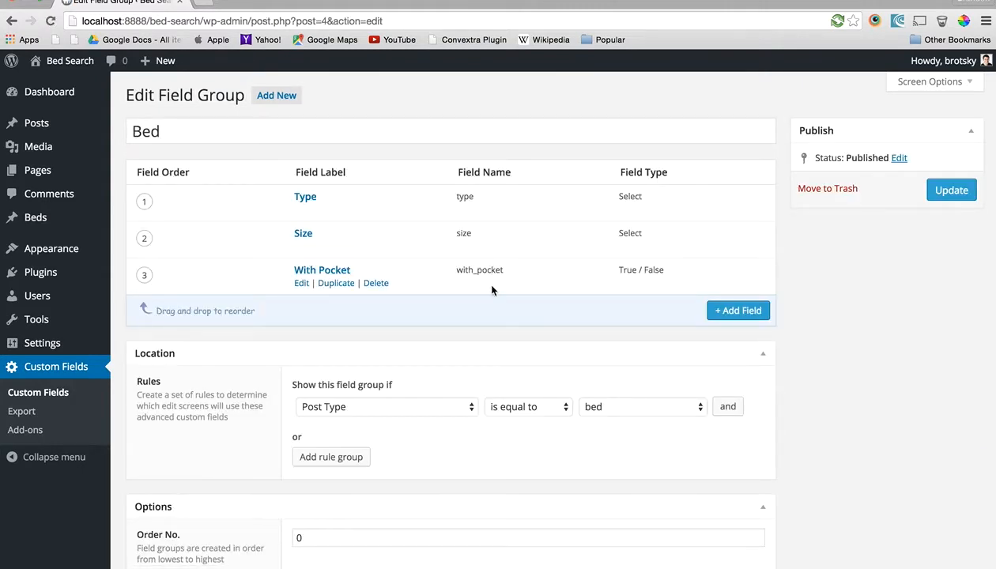
mouse_move(544, 288)
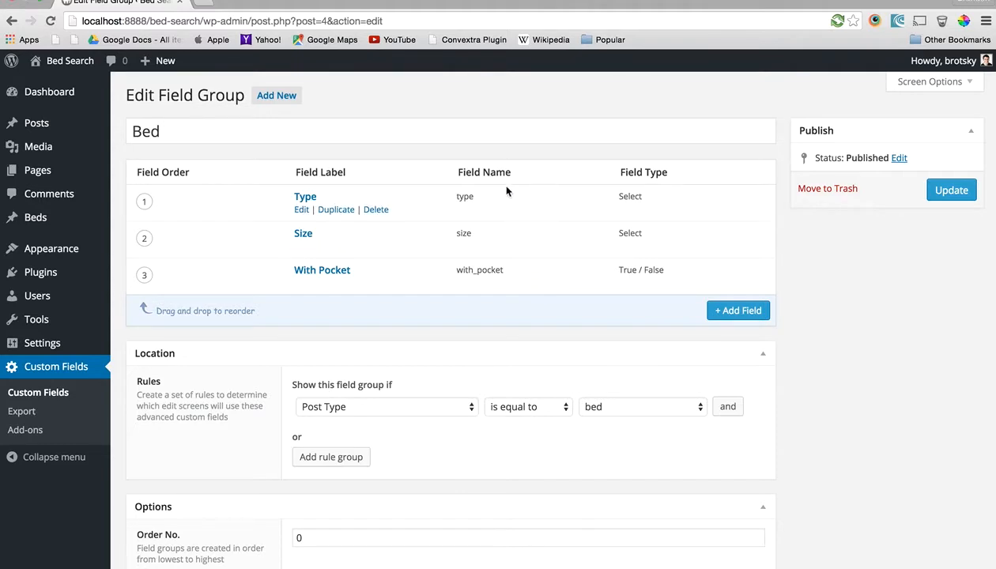
left_click(305, 196)
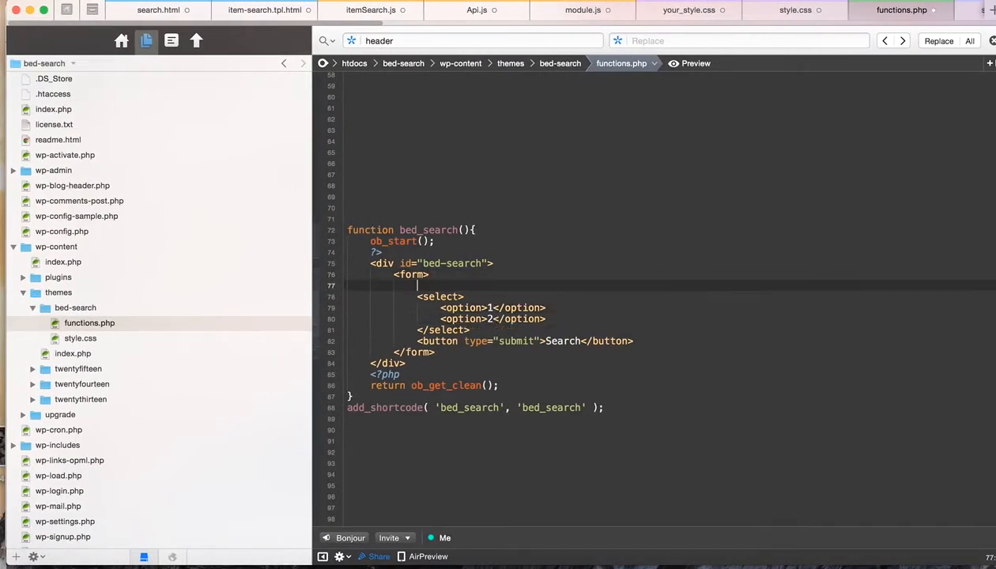
- Add a <label>Bed Type</label> before the dropdown
type("<b")
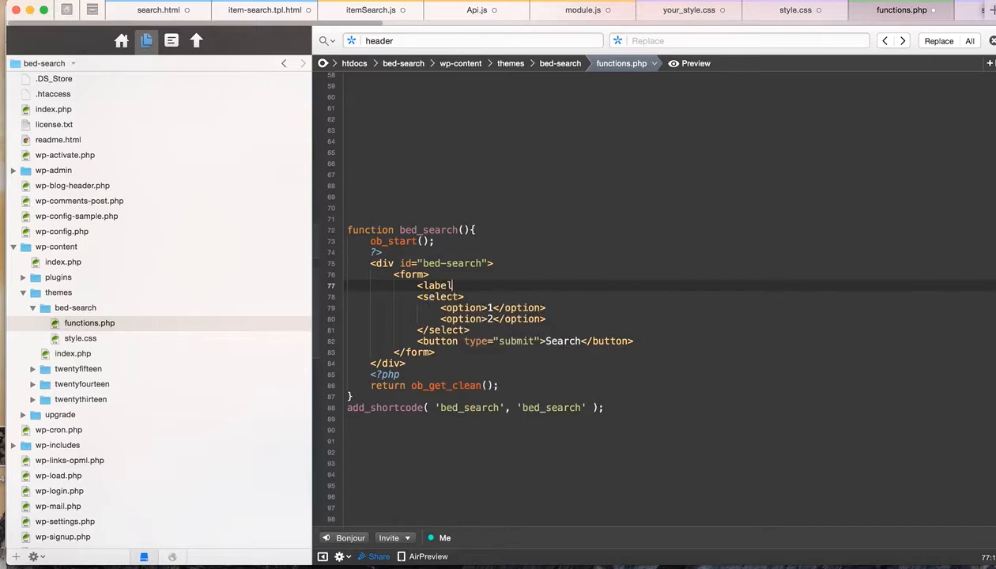
type("></label>")
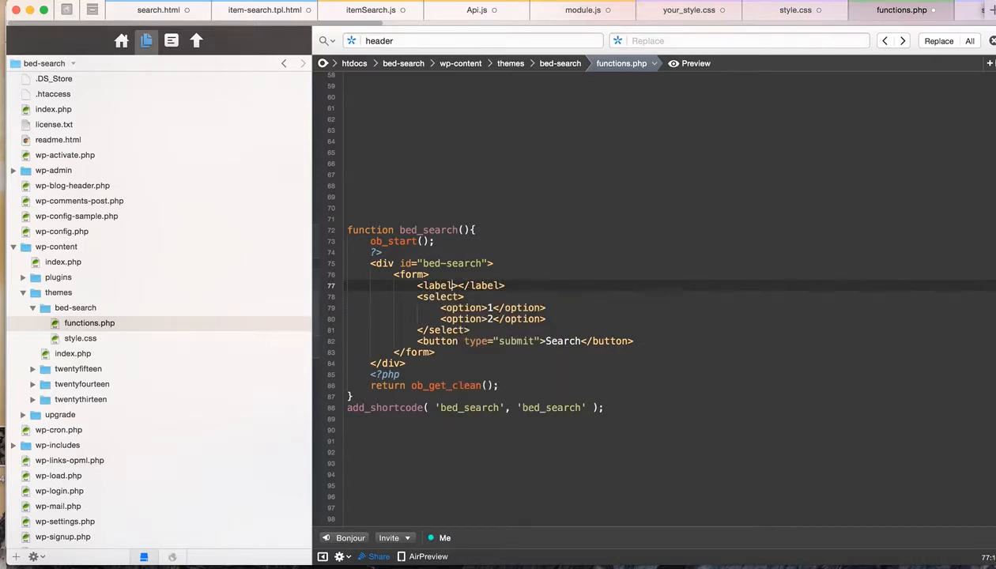
type("Bed T")
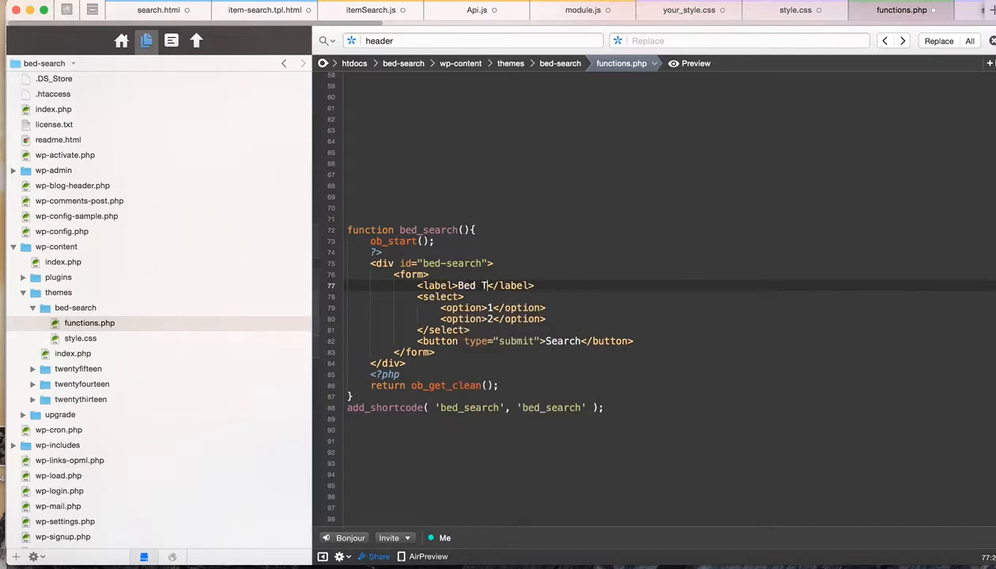
type("ype")
type("<o")
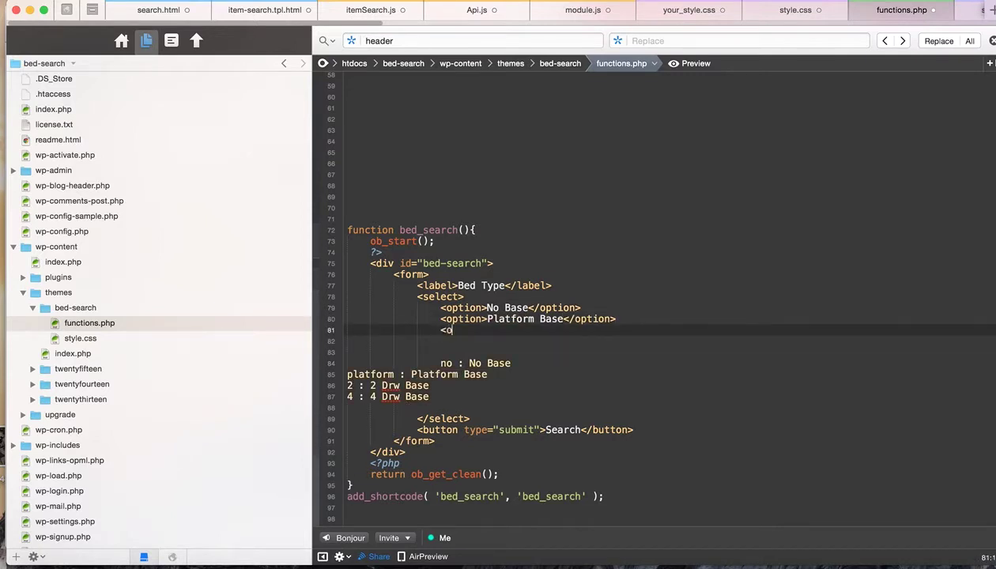
- Replace the options with valued No Base, Platform Base, 2 Drw Base and 4 Drw Base
type("ption")
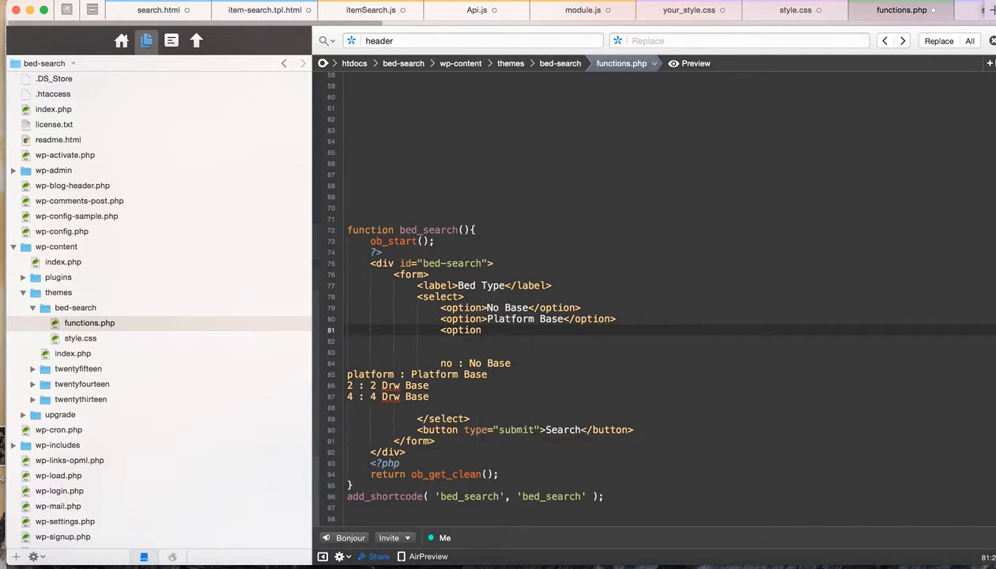
type("><")
left_click(672, 308)
type(" value=\"")
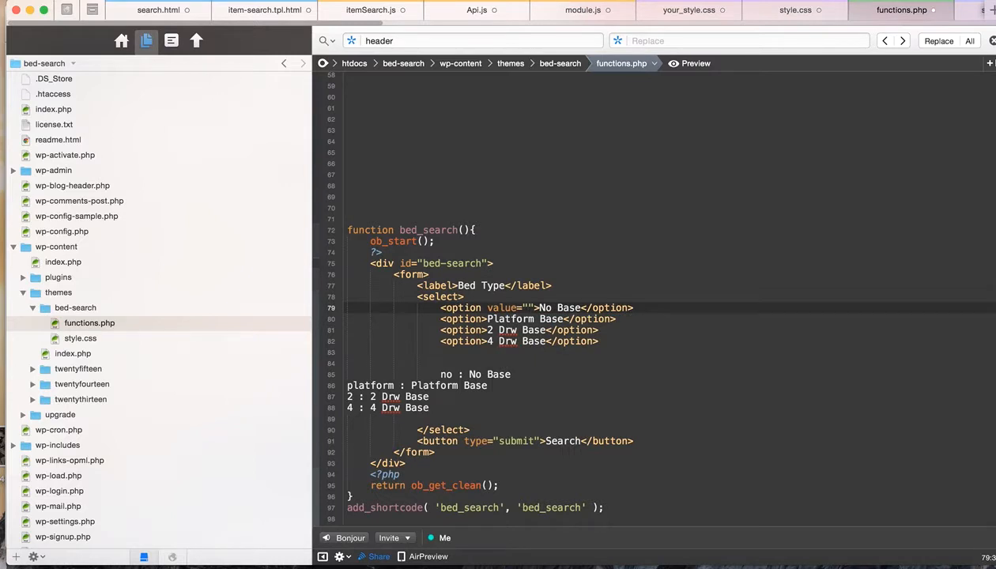
type("no")
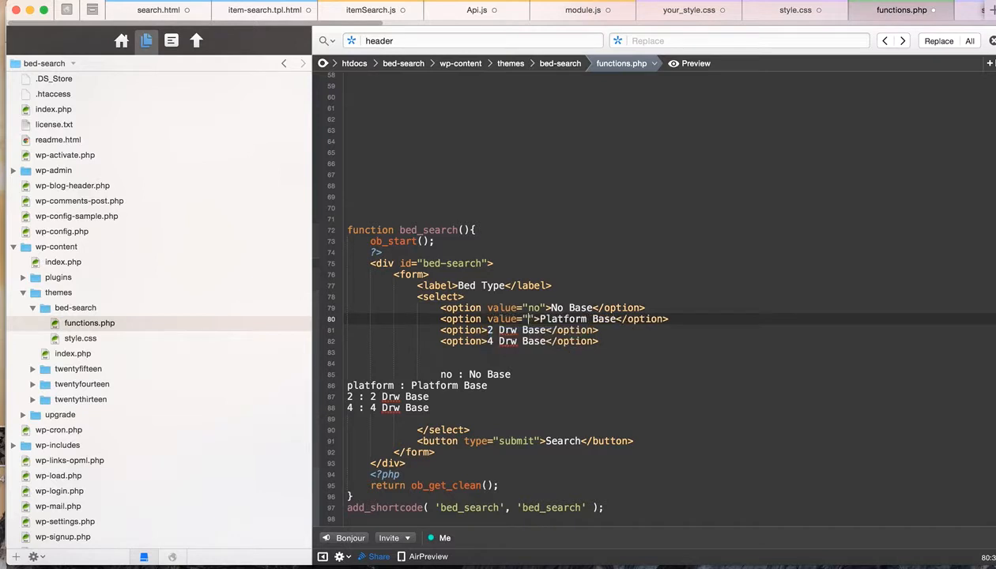
type("platform")
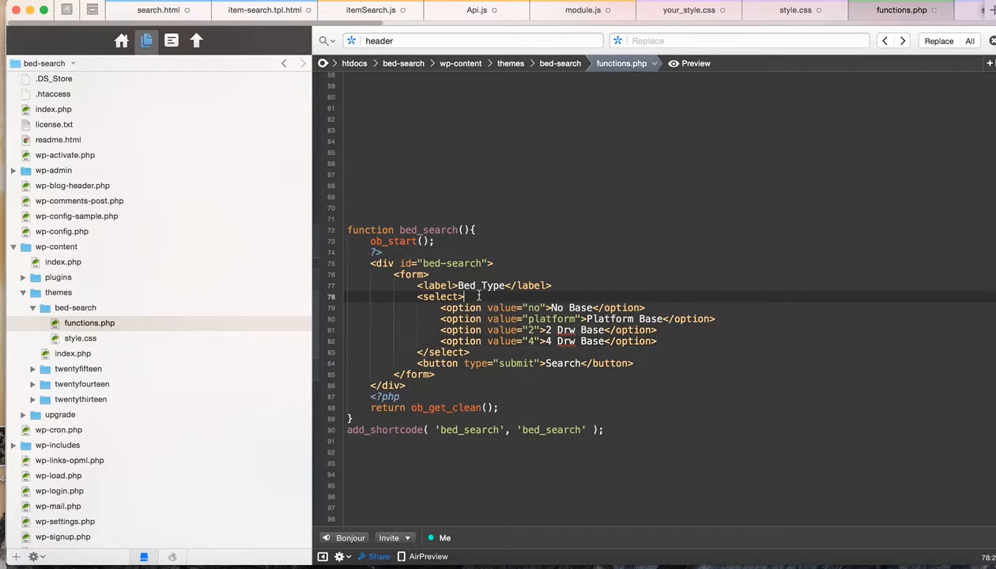
- Set the select's id and name to bed-type and add a matching for attribute to the label
type("id=\"")
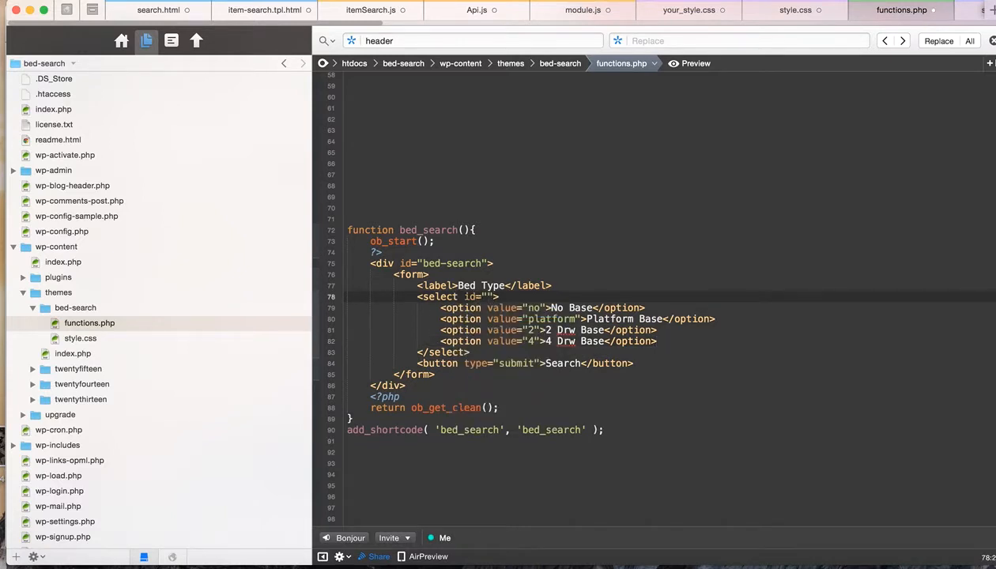
type("bed-type")
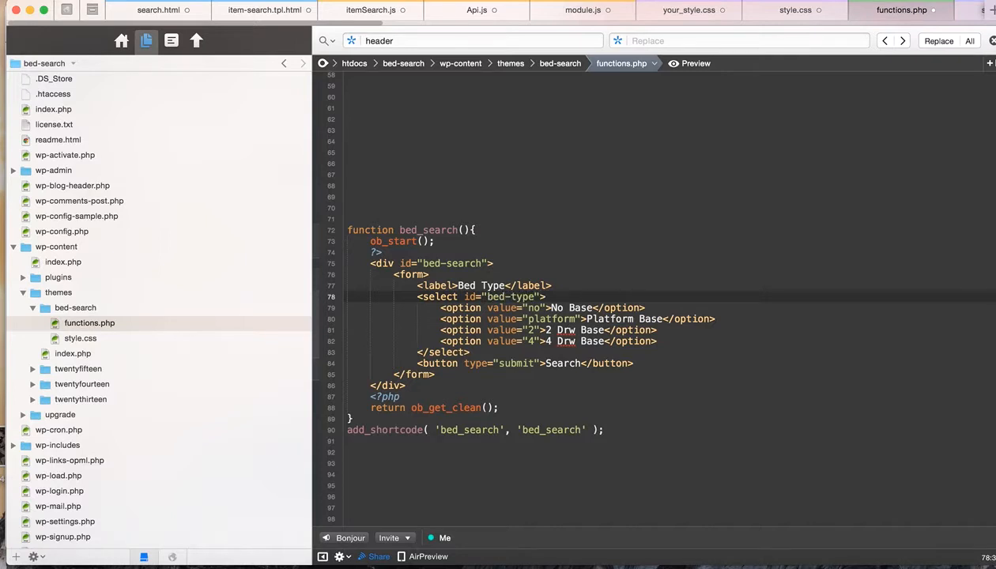
type("name=\"\"")
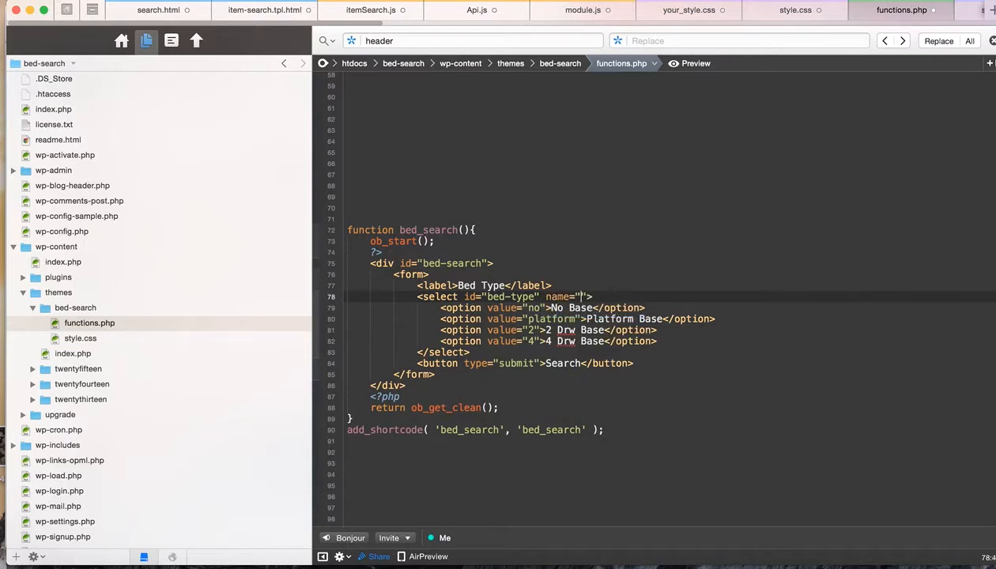
type("bed-type")
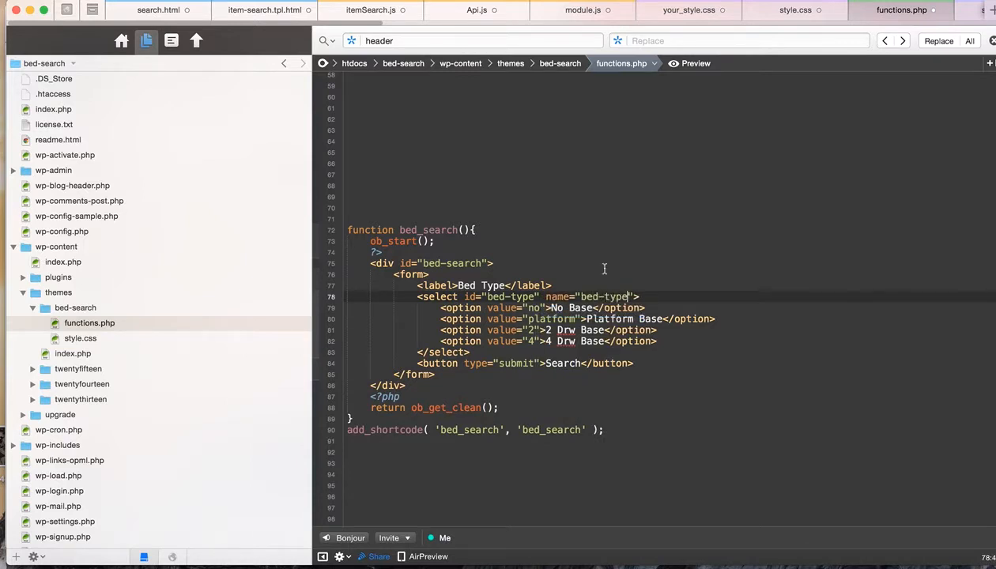
double_click(519, 297)
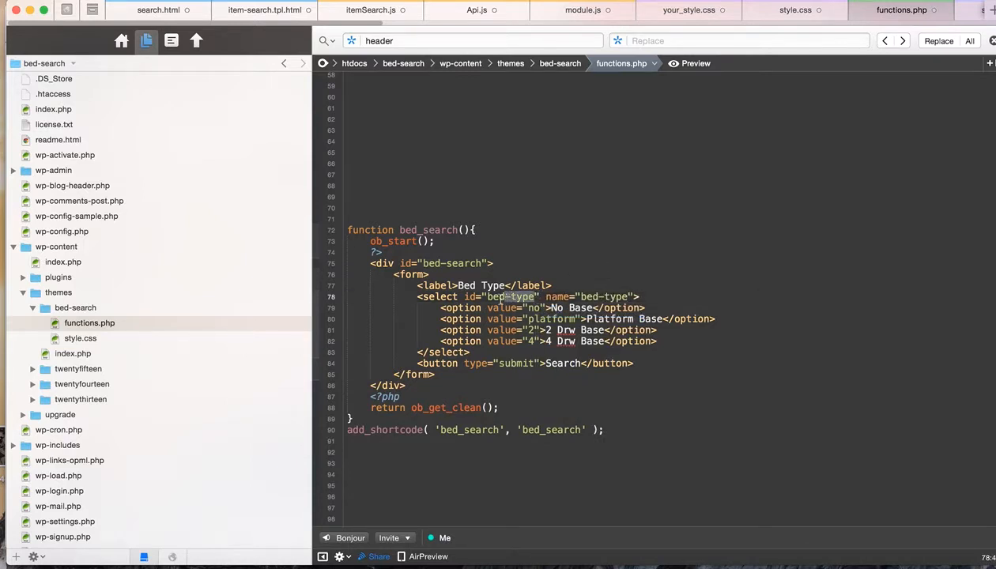
type("form : Platform Base")
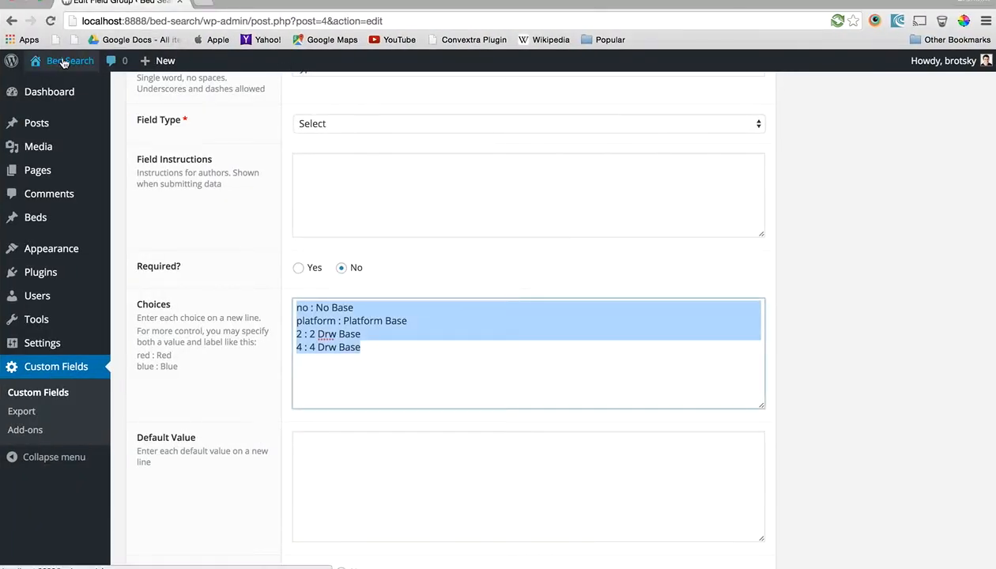
left_click(69, 60)
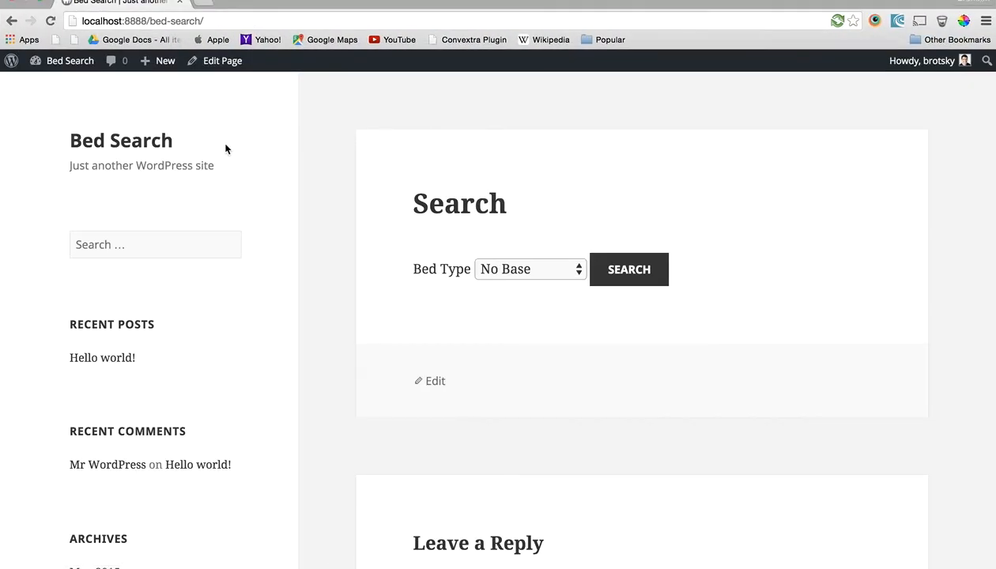
left_click(529, 268)
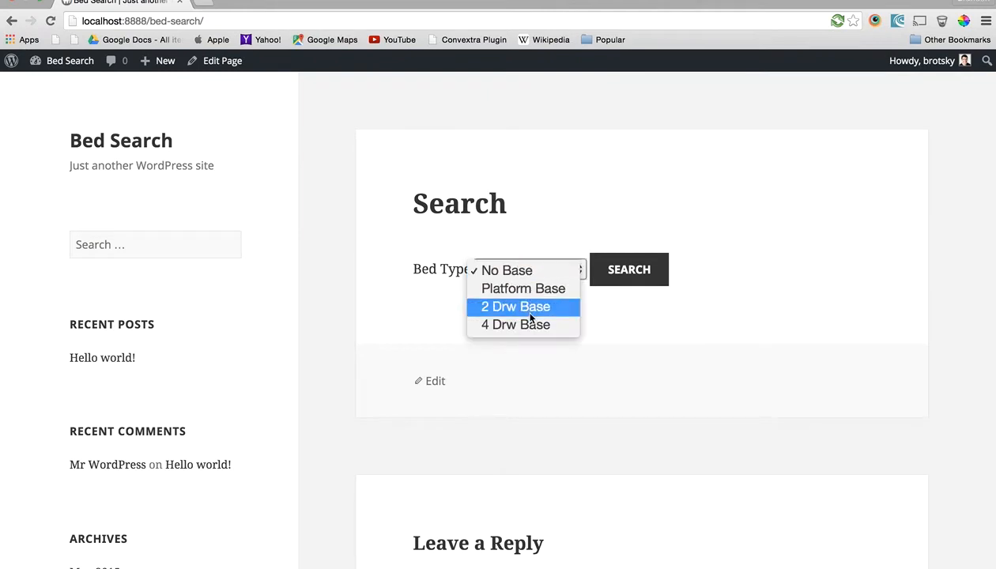
left_click(506, 270)
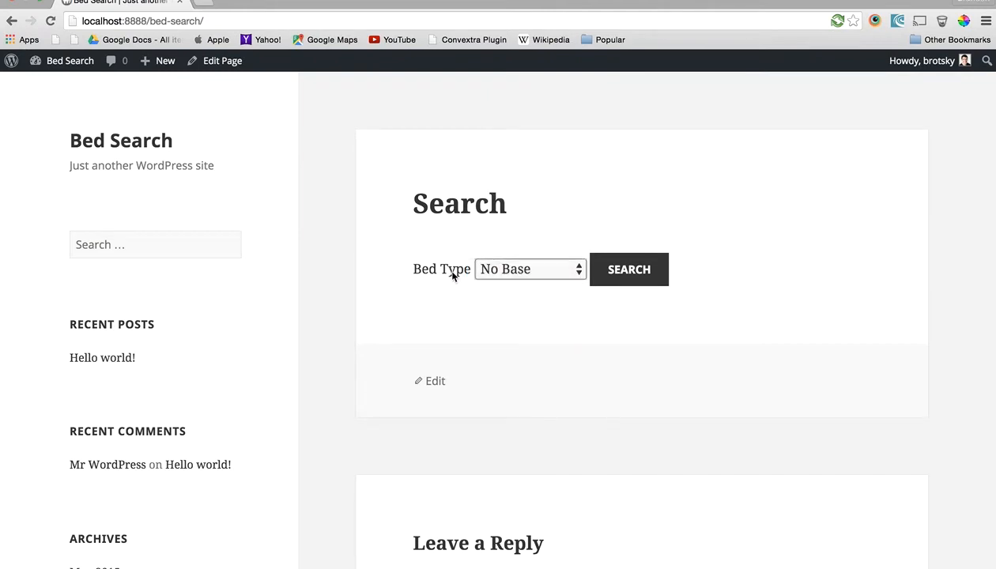
mouse_move(442, 269)
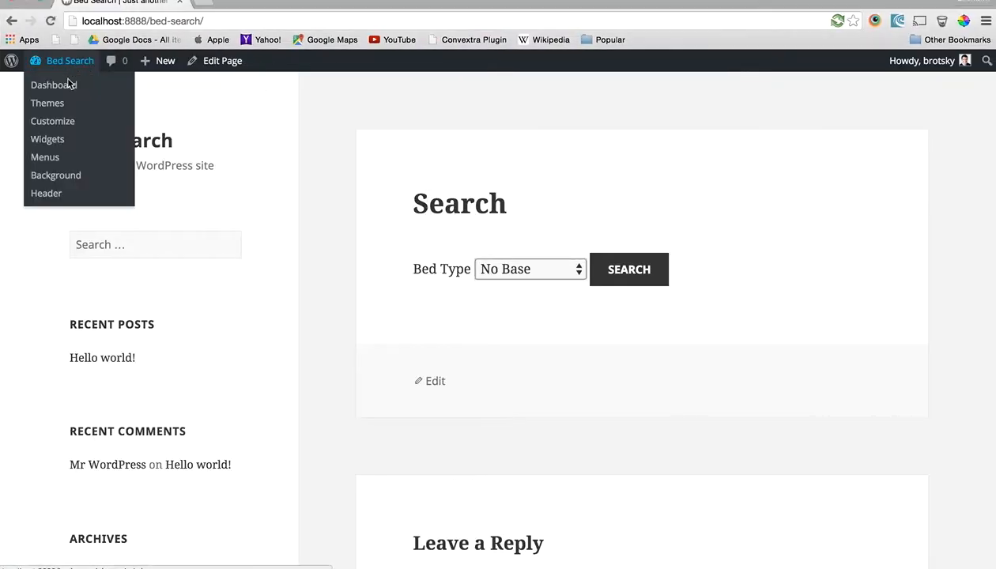
- From the Dashboard open Custom Fields, the Bed field group, and its Size field settings
left_click(52, 85)
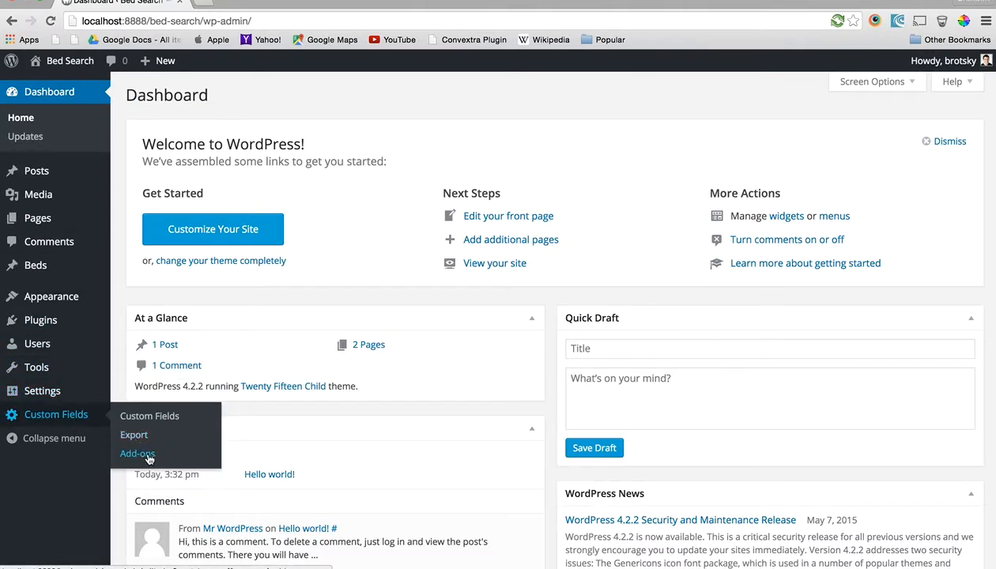
left_click(149, 415)
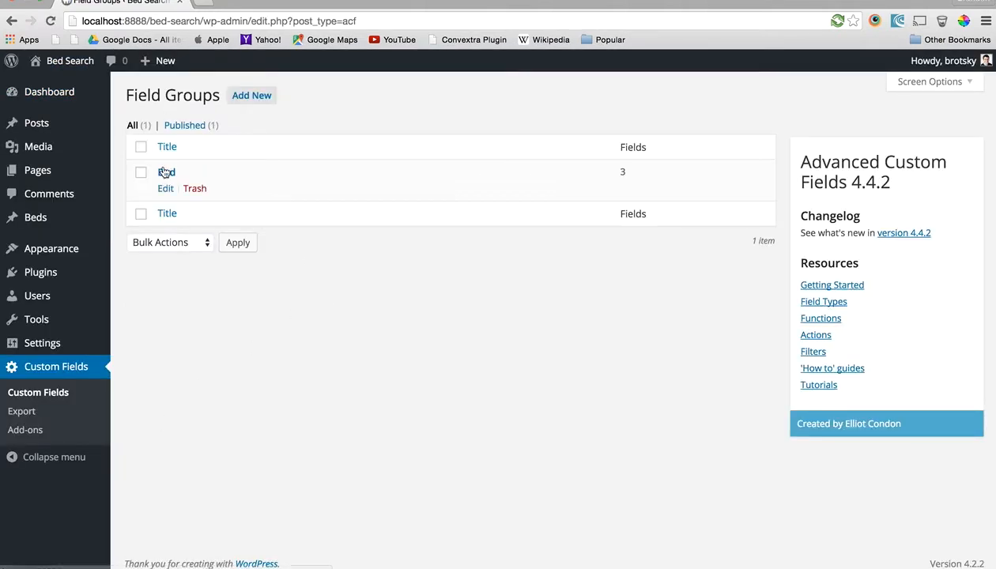
left_click(165, 188)
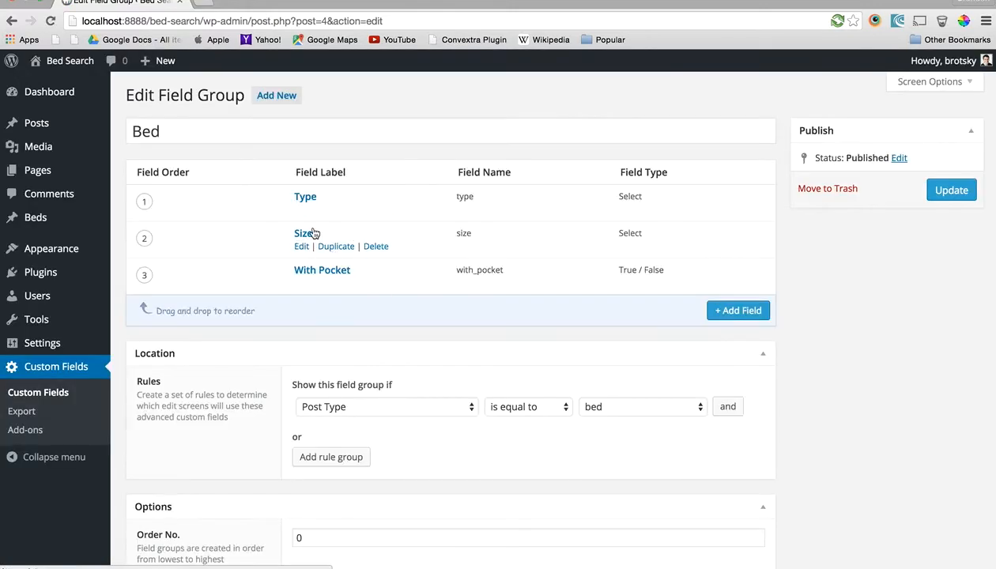
left_click(300, 246)
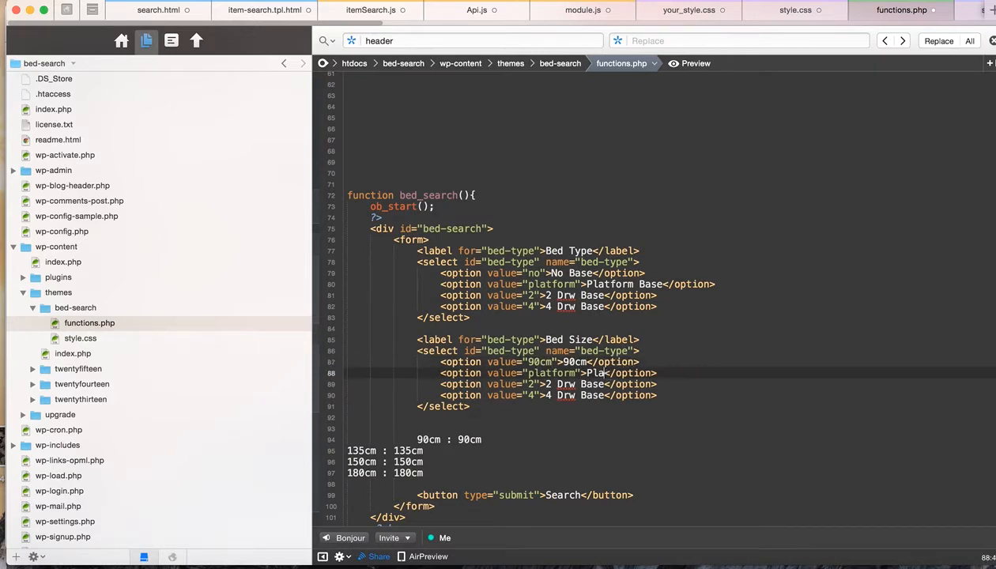
- Edit the bed-size options to 90cm, 135cm, 150cm and 180cm and remove the pasted notes
type("135c")
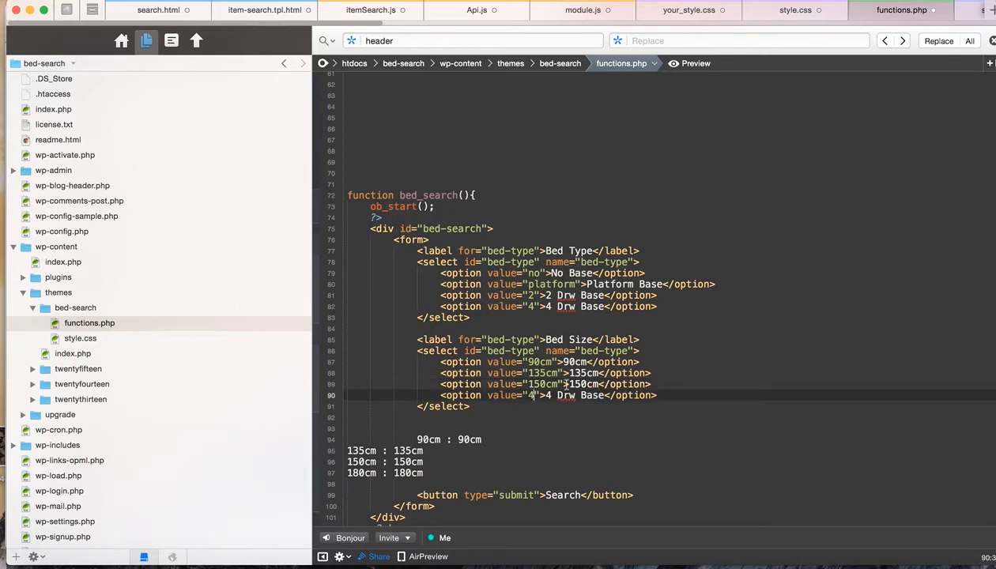
type("180cm")
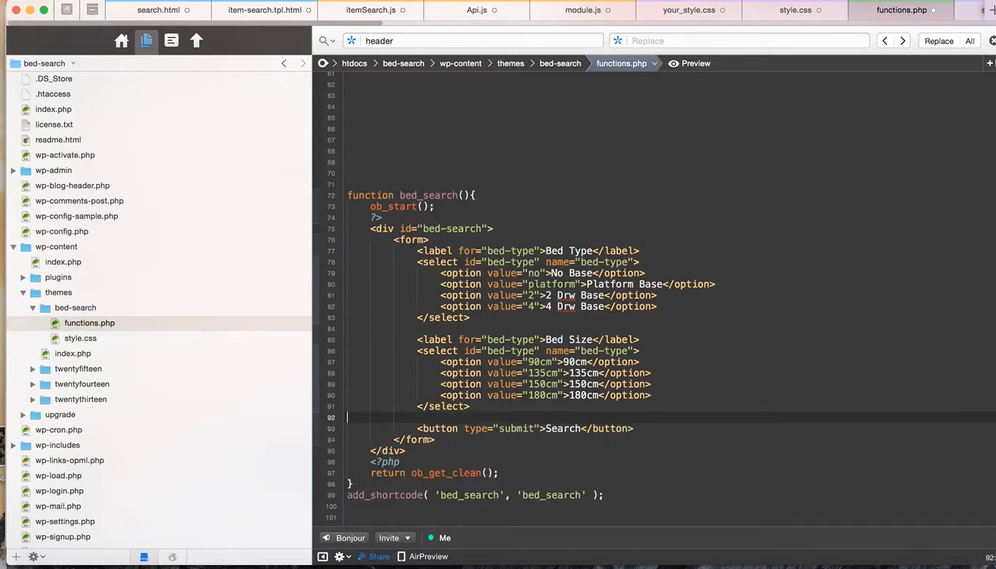
type("<")
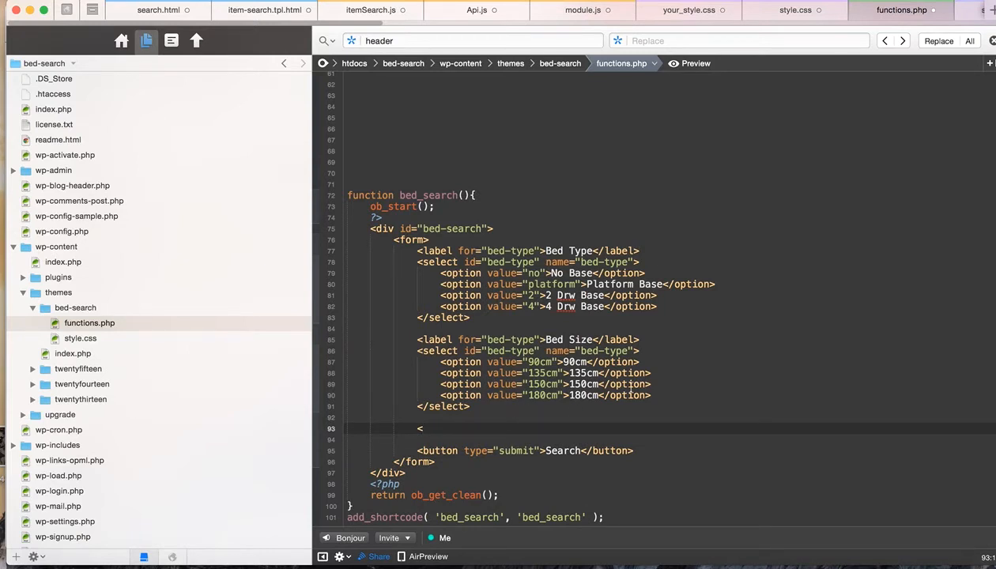
- Add a With Pocket label and a checkbox input before the closing </form>
type("label></label>")
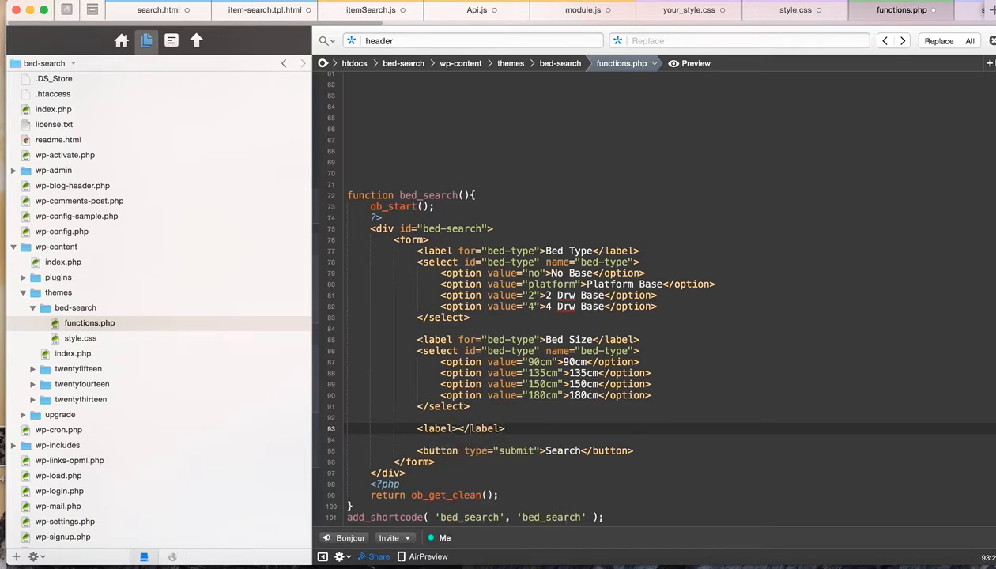
type("Has Po")
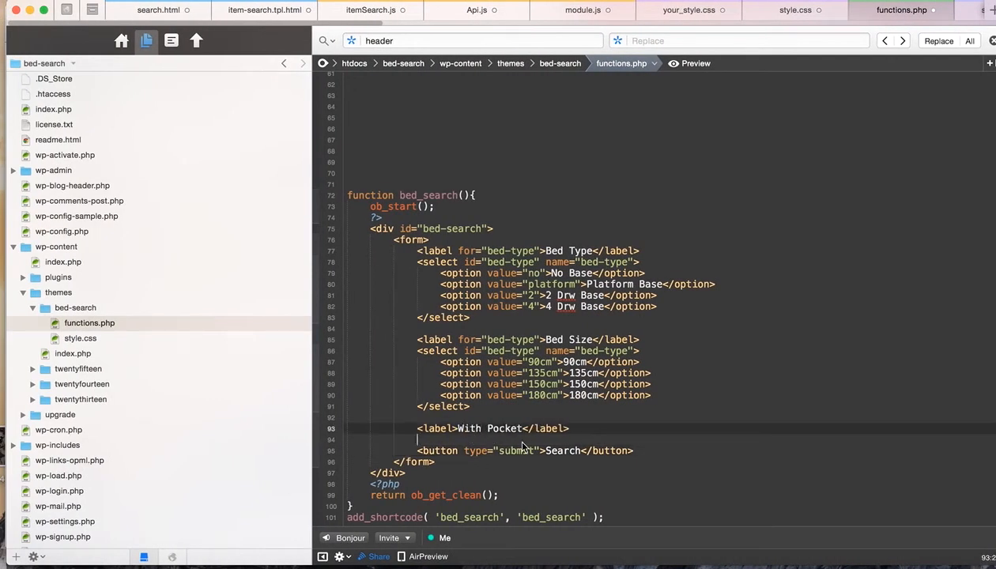
type("<input type=\"")
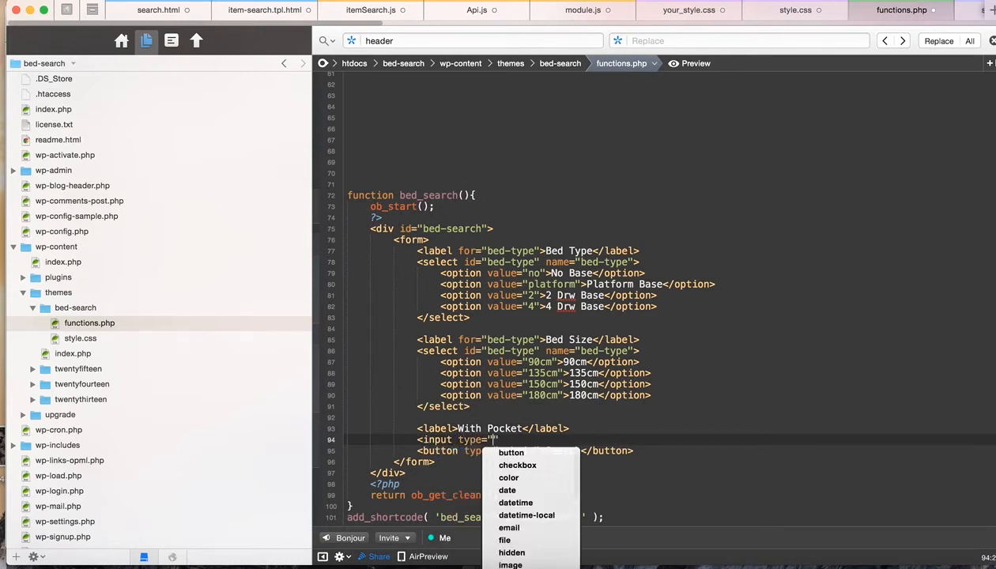
left_click(518, 464)
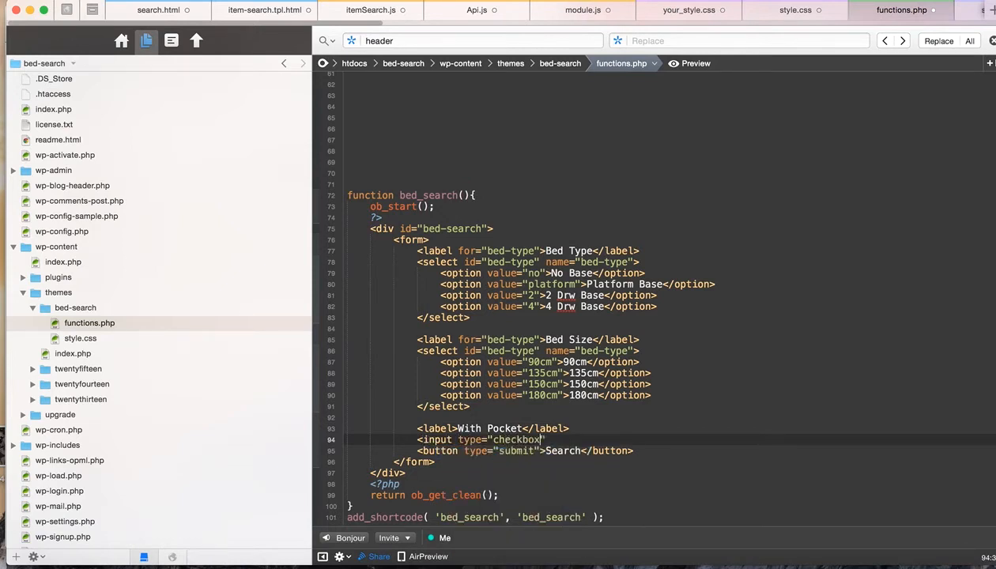
type("></form>")
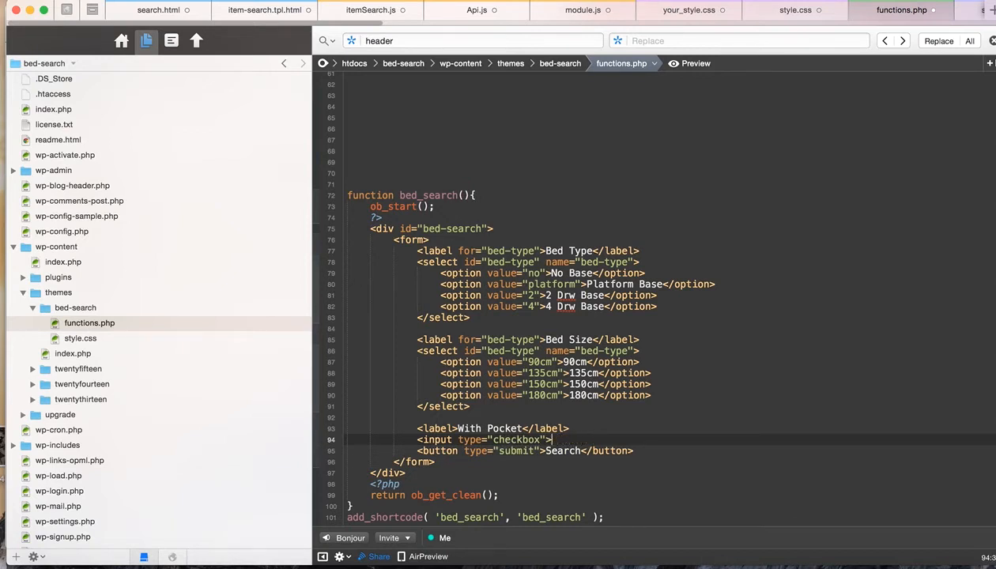
- Give the checkbox id and name with-pocket and save functions.php
type("/")
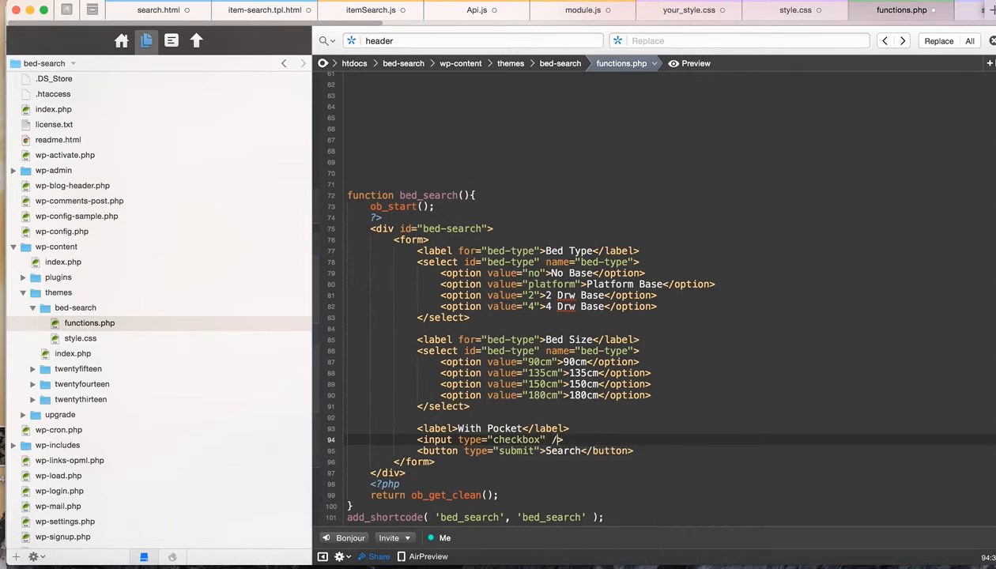
type("name=\"with-pocket")
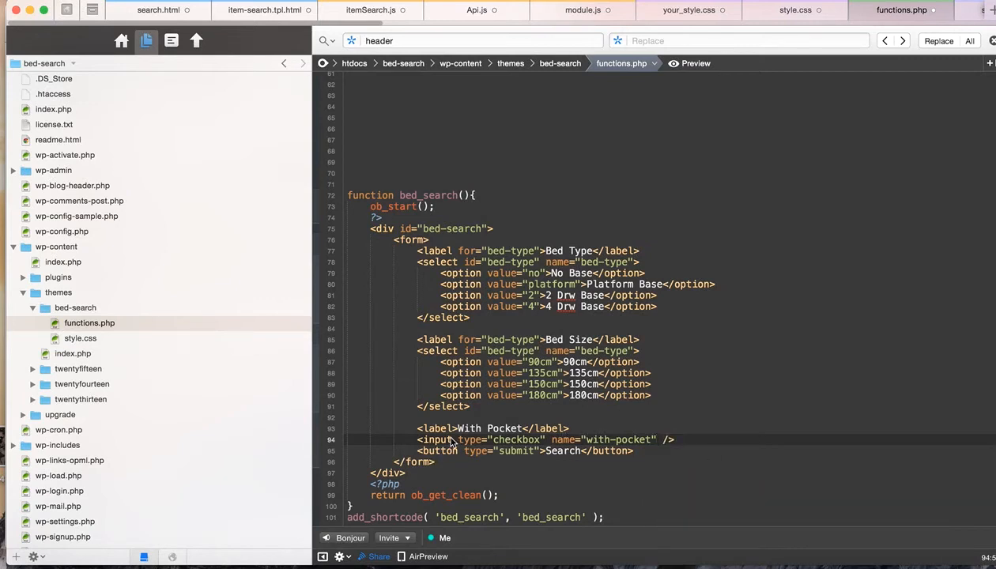
type("id=\"\"")
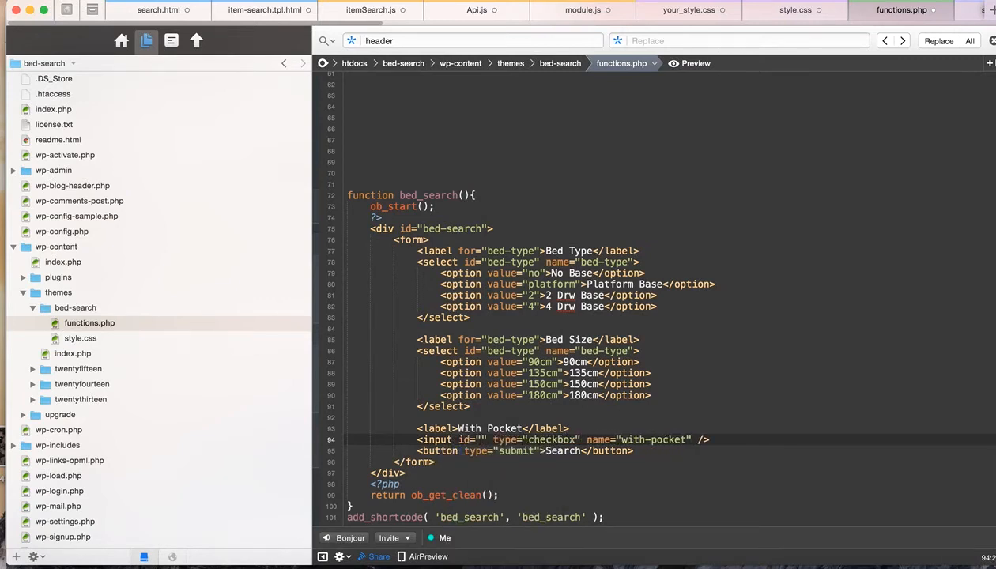
type("with-pocket")
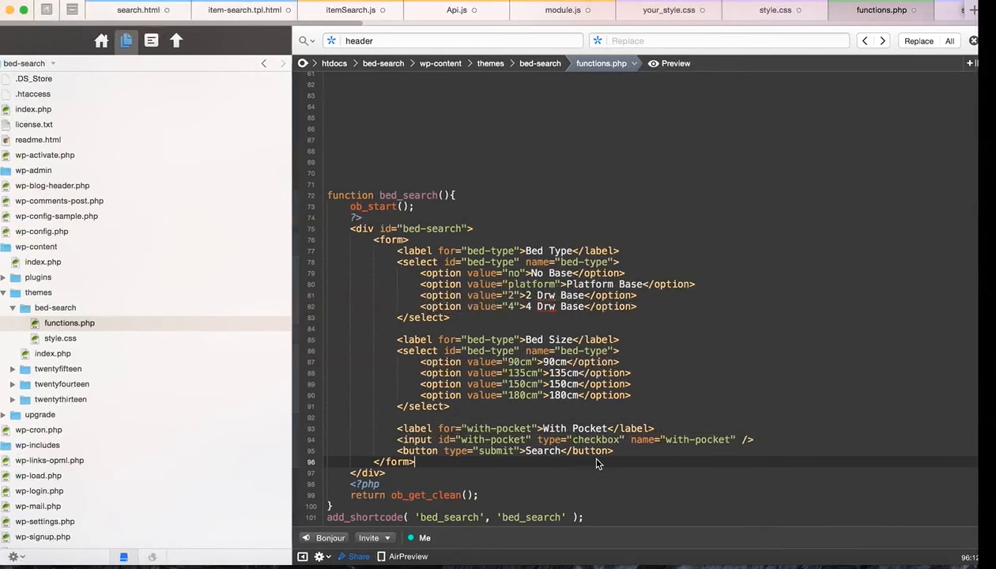
key("enter")
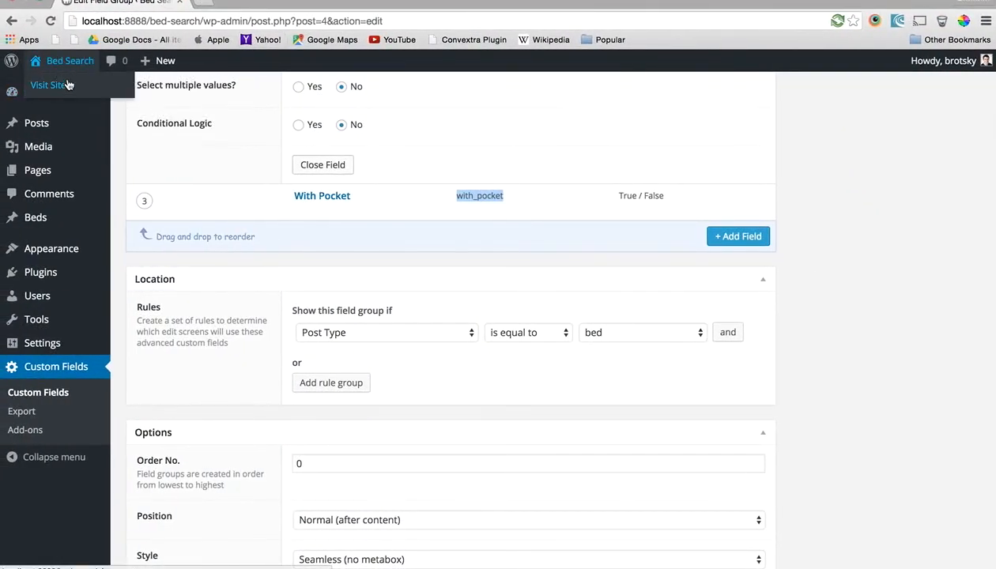
- Search the Bed Search page for 2 Drw Base, 150cm, With Pocket and keep 2 Drw Base selected
left_click(47, 85)
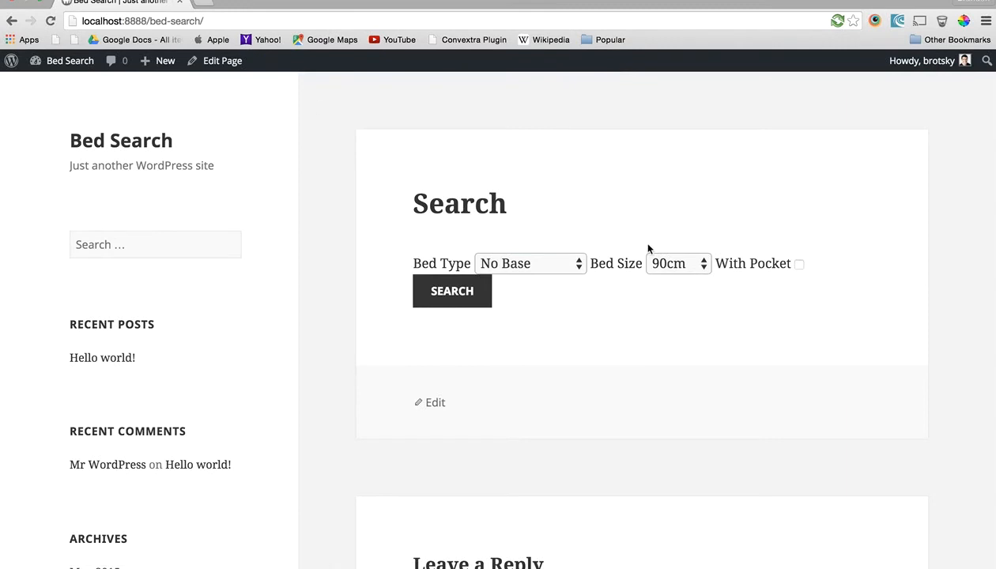
left_click(677, 262)
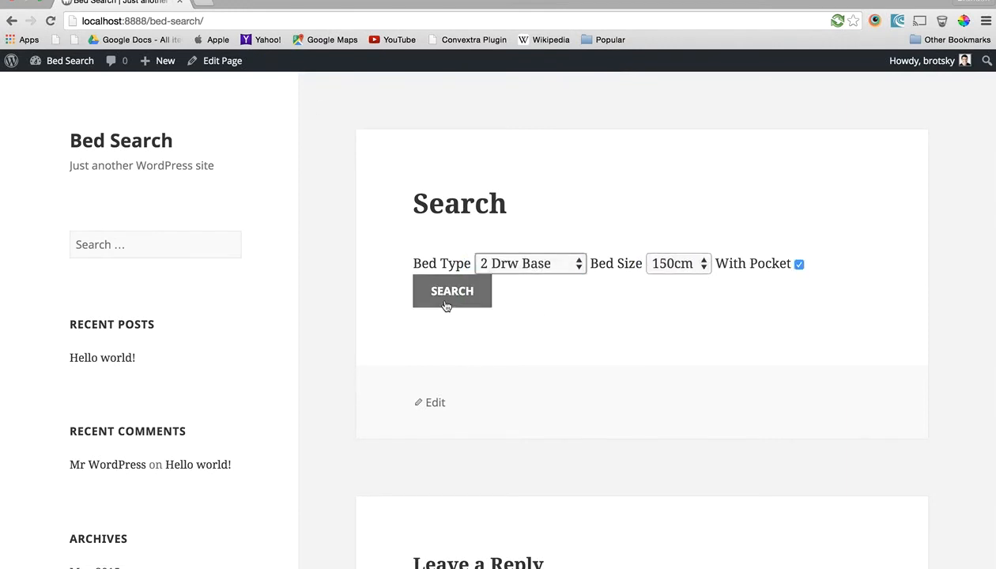
mouse_move(757, 298)
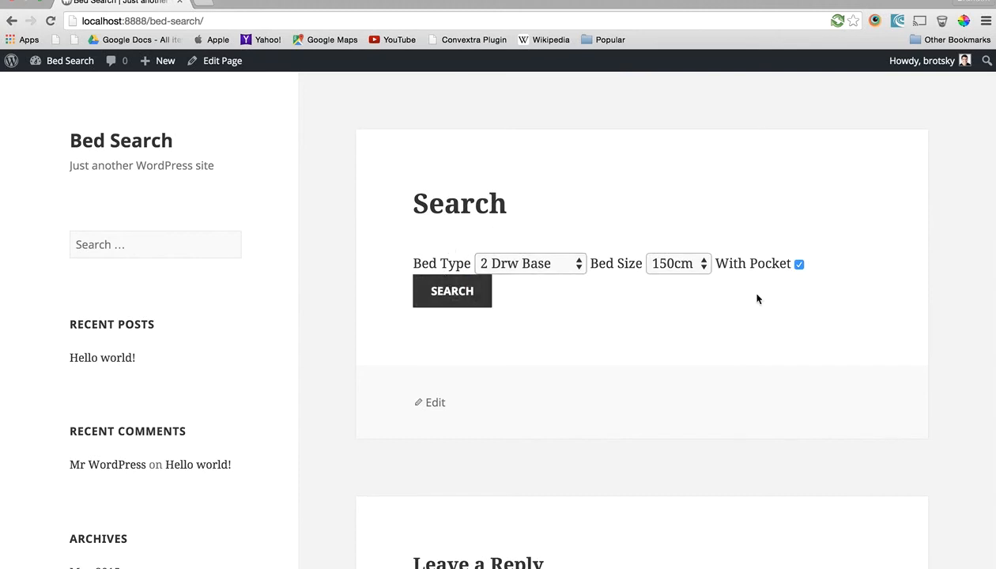
mouse_move(644, 308)
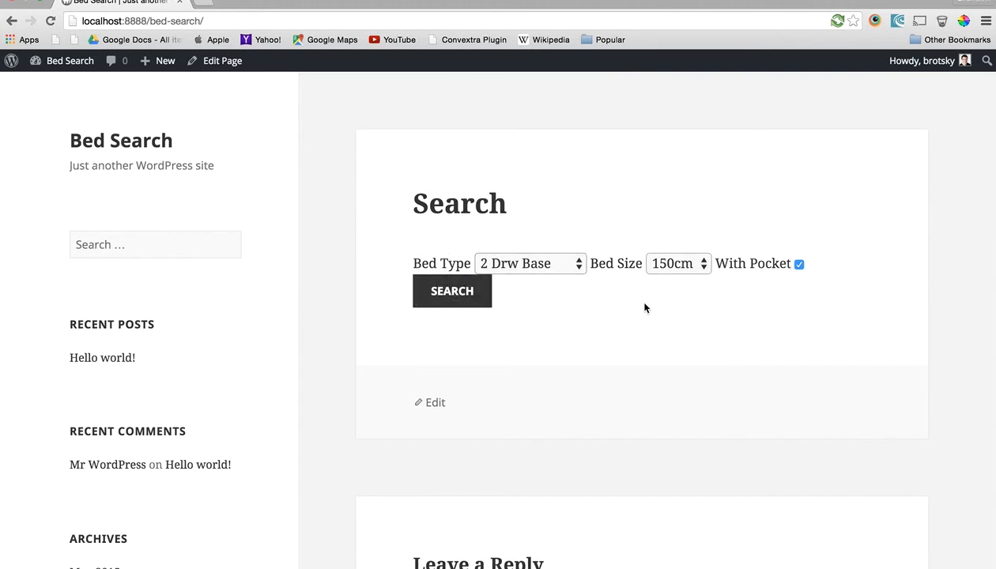
left_click(529, 262)
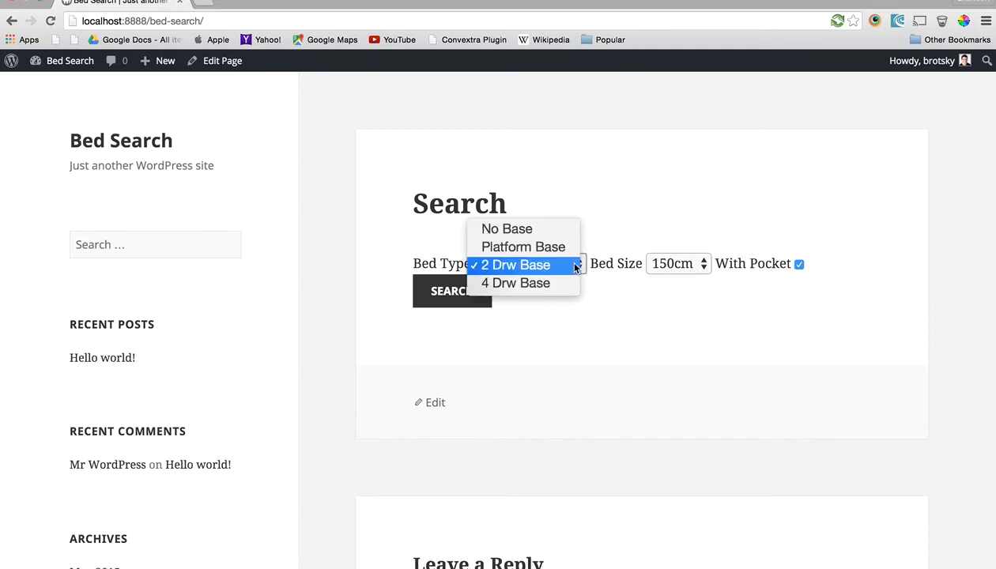
left_click(515, 265)
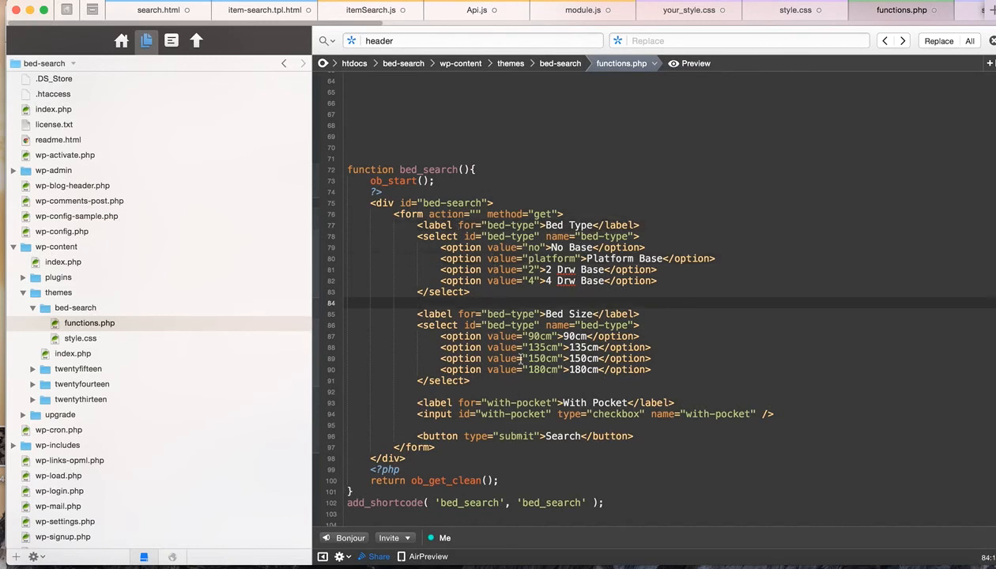
- Set the bed_search form to action="" method="get" in functions.php
left_click(534, 268)
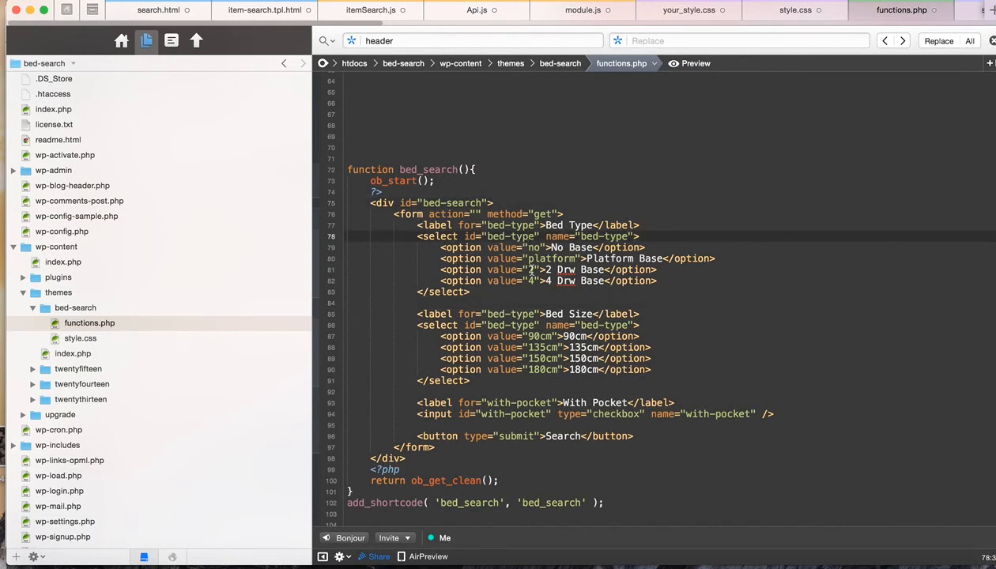